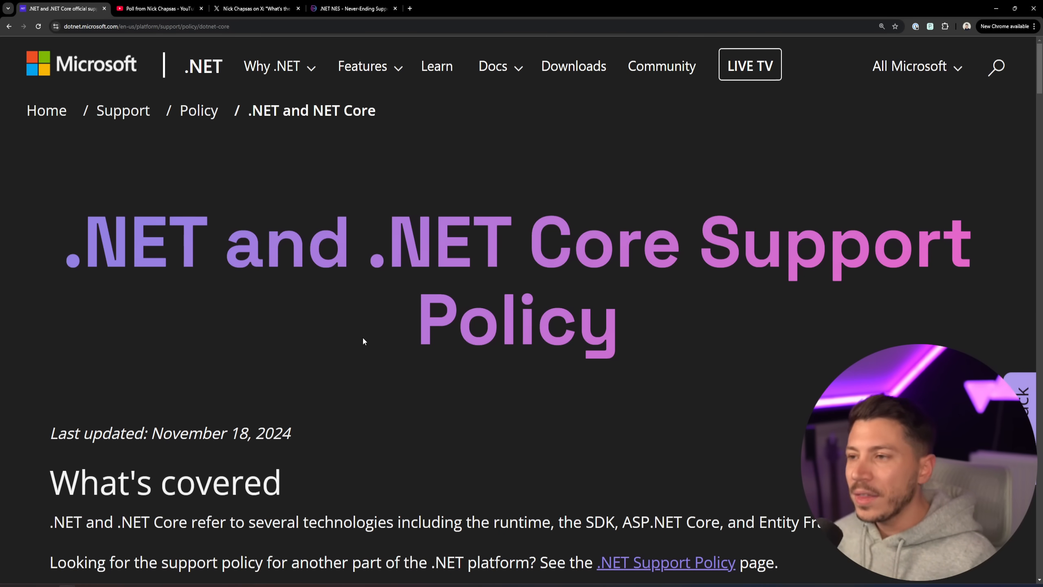
- Preview the YouTube poll and the X post about not upgrading to .NET 9, then return to the support policy page
left_click(157, 8)
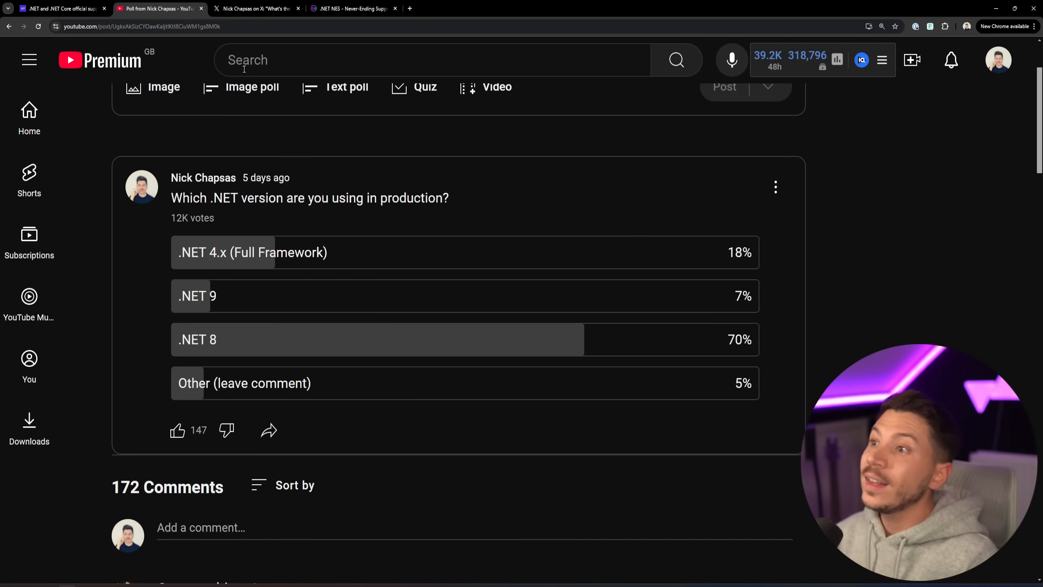
left_click(257, 8)
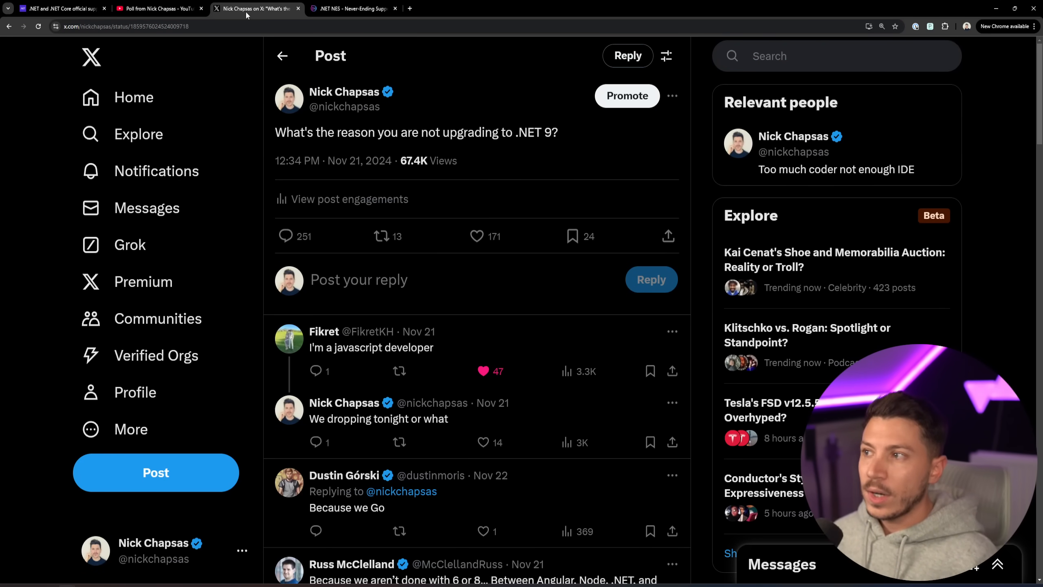
left_click(60, 9)
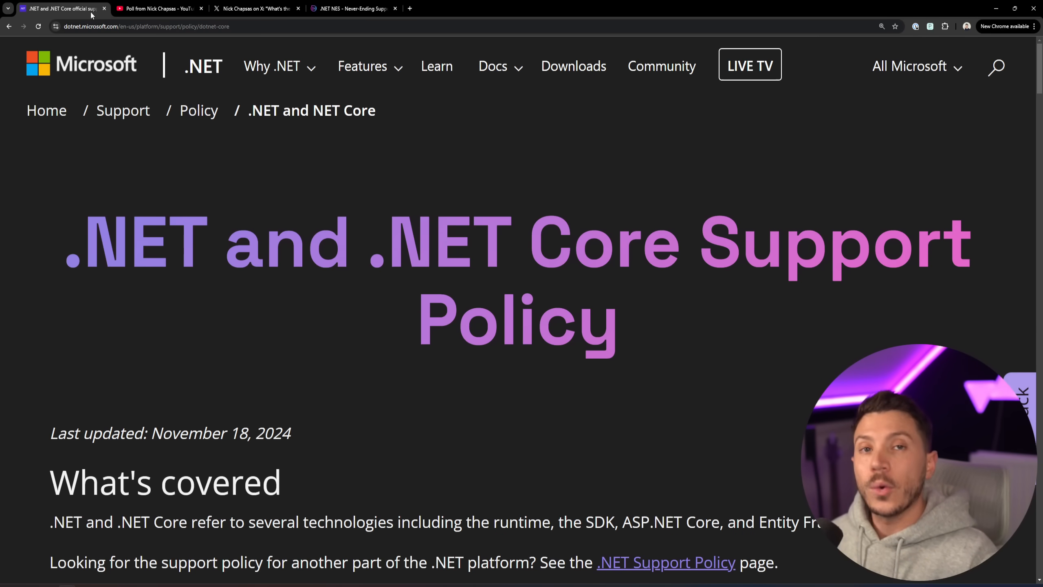
- Scroll to the Supported versions table showing .NET 9 STS ending May 2026 and .NET 8 LTS November 2026
scroll("down", 3)
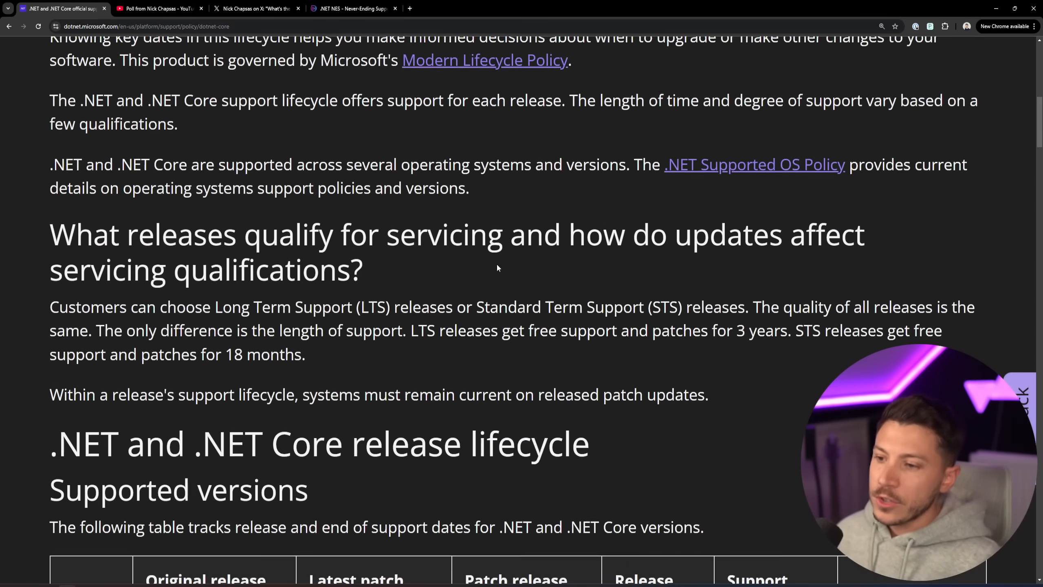
scroll("down", 3)
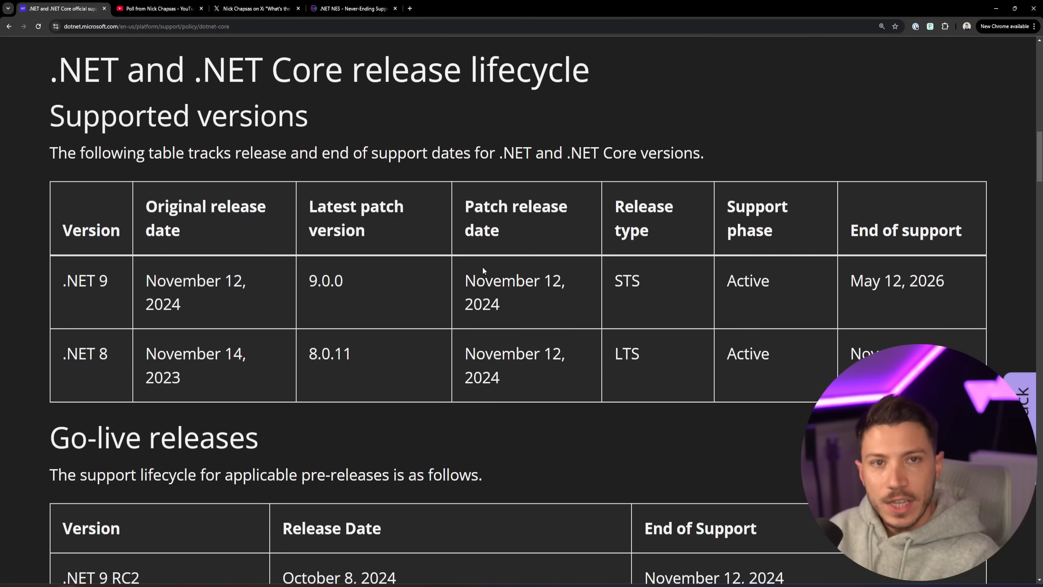
scroll("down", 3)
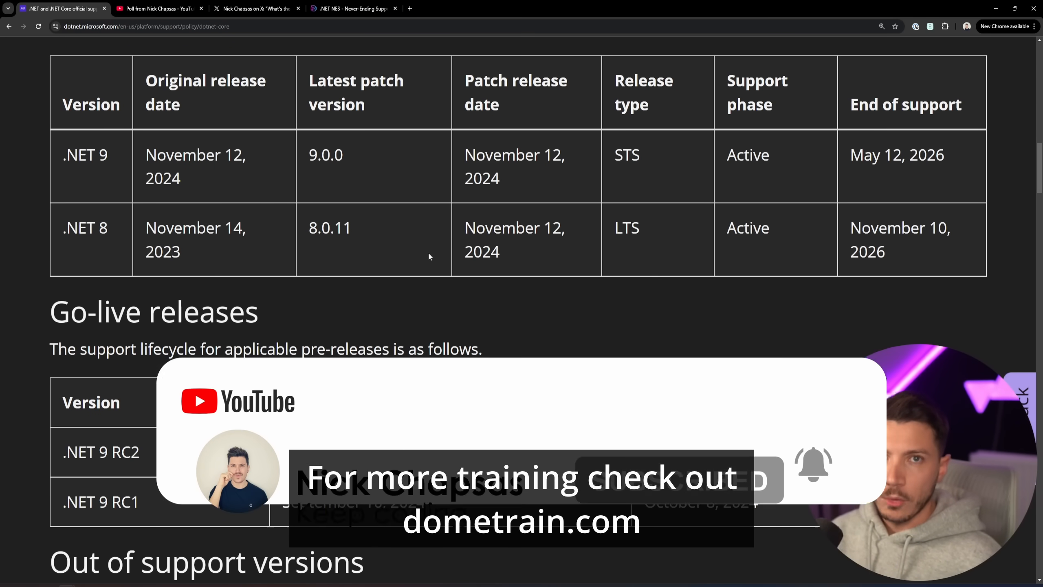
- View the YouTube poll results: .NET 8 at 70%, .NET 4.x 18%, .NET 9 7%, highlighting entries
left_click(158, 8)
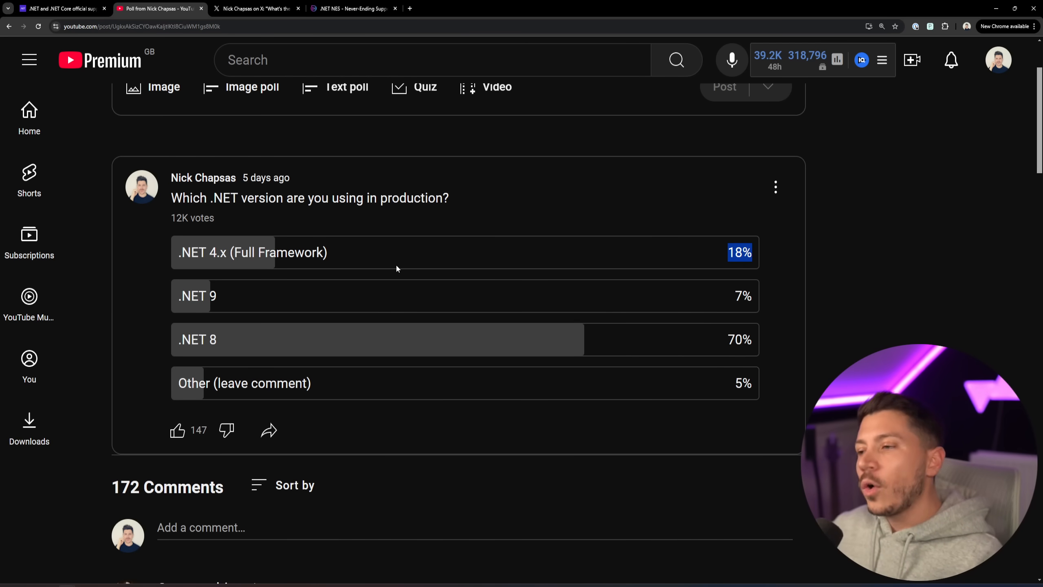
mouse_move(399, 286)
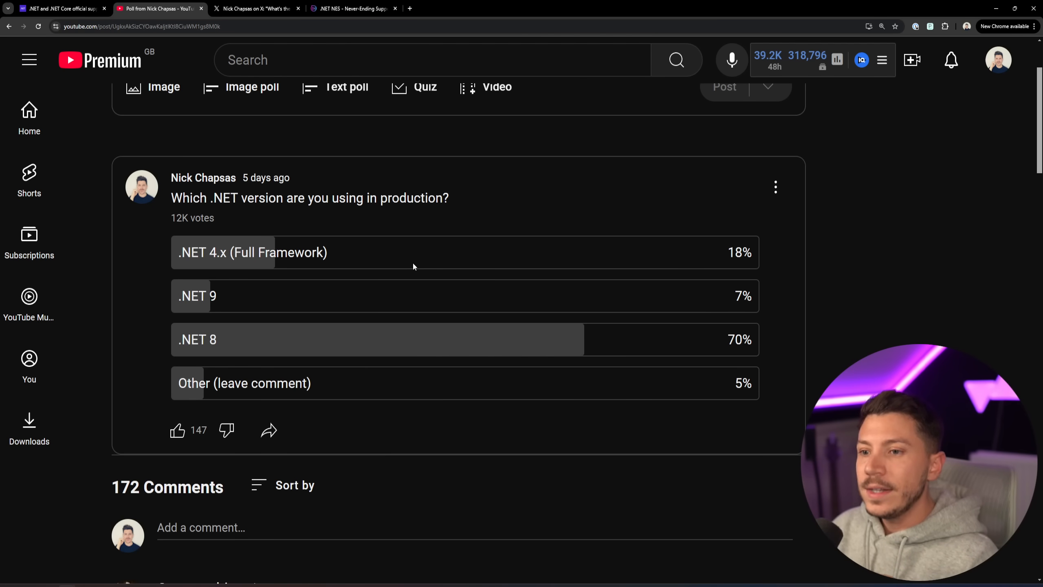
mouse_move(270, 309)
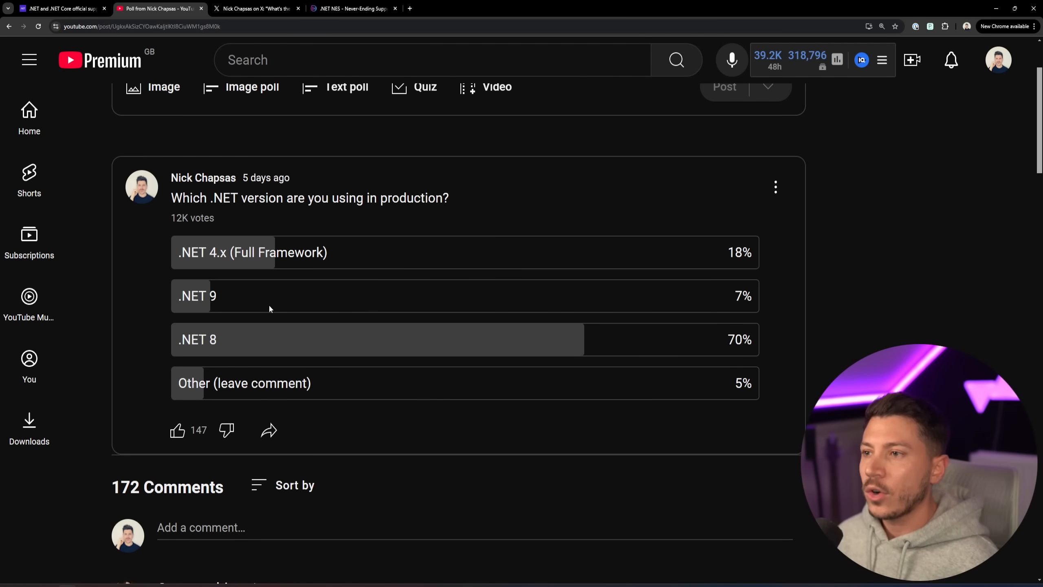
double_click(743, 296)
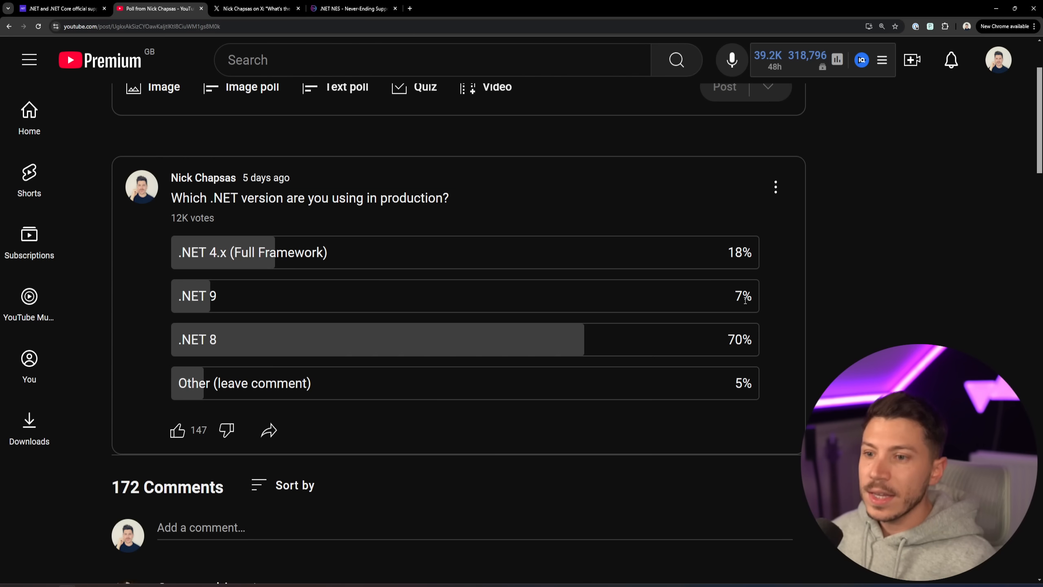
double_click(739, 339)
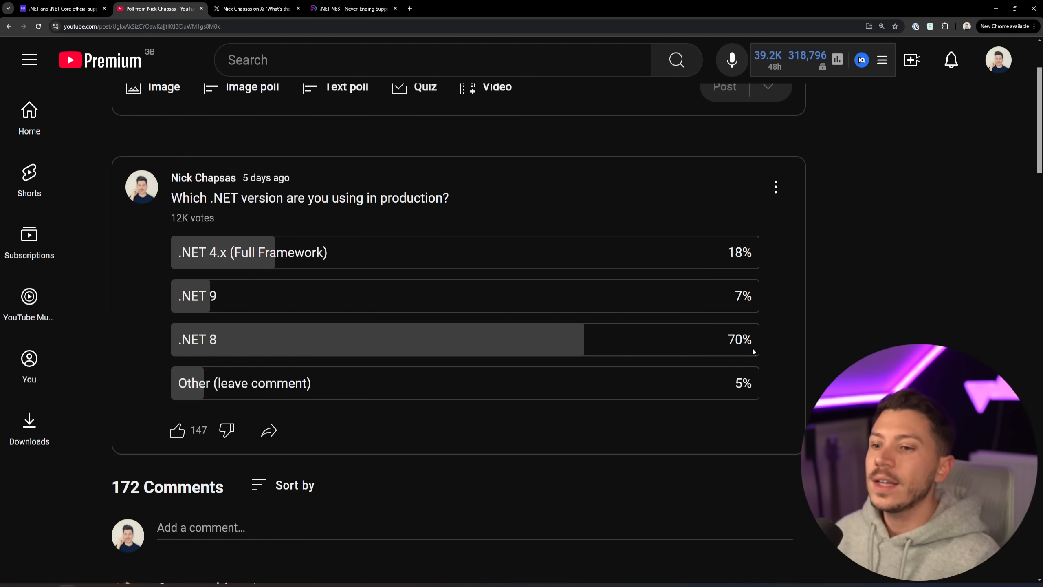
- Read the poll comments on .NET 4.8, .NET Core 3.1 and .NET 6, highlighting '.NET 6'
scroll("down", 3)
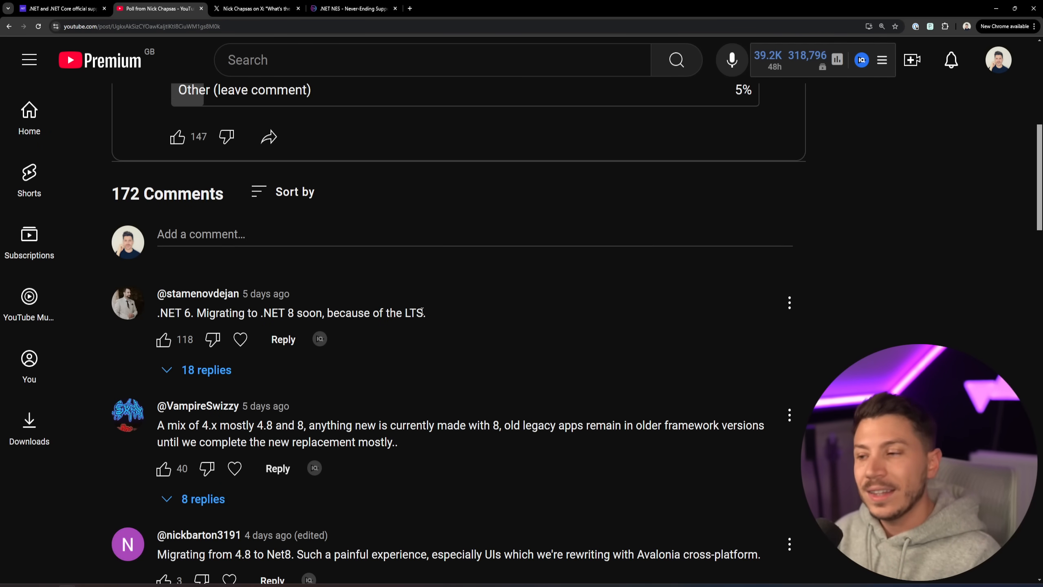
mouse_move(429, 304)
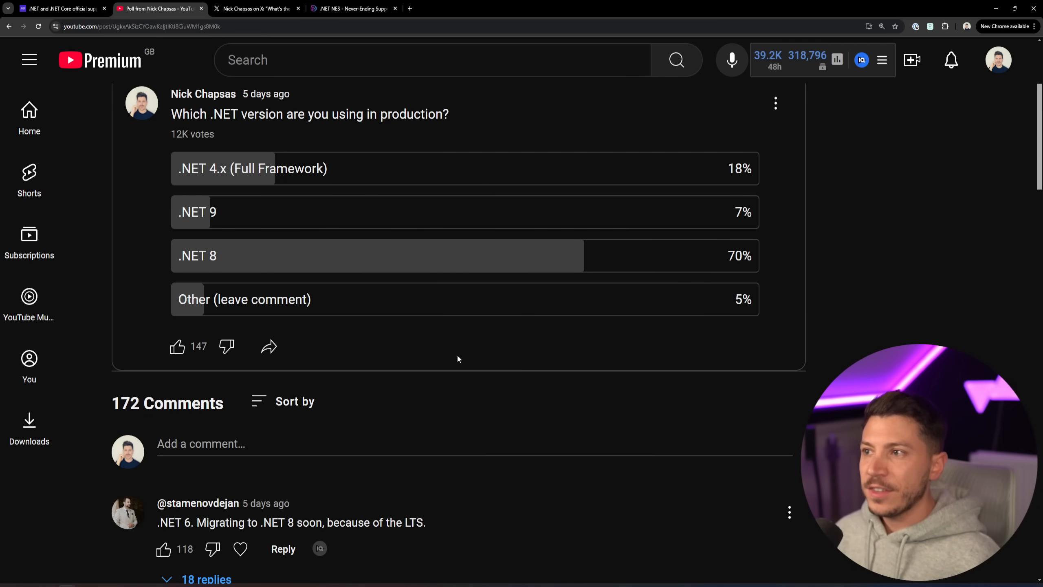
scroll("down", 3)
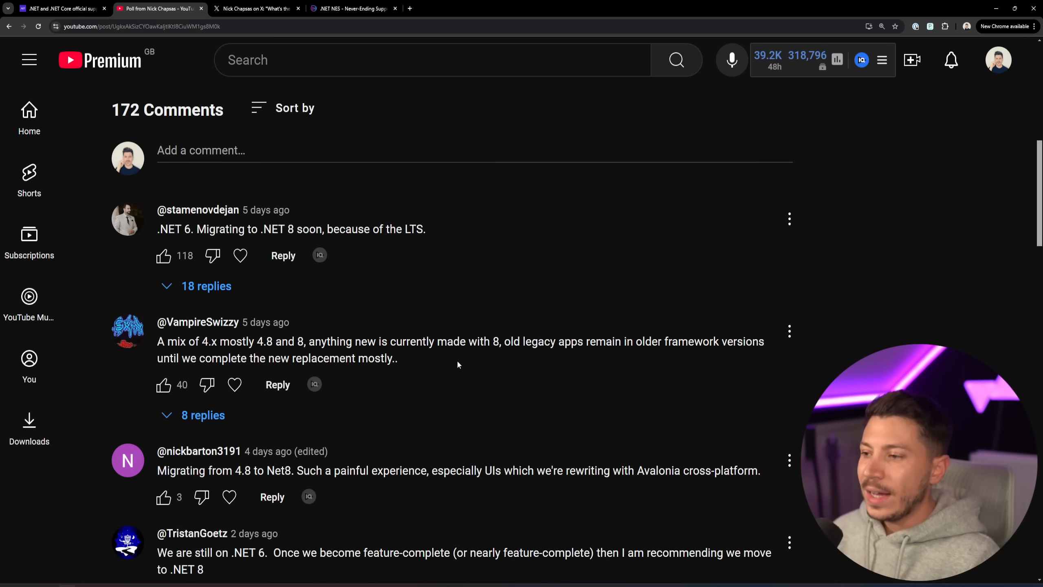
scroll("down", 3)
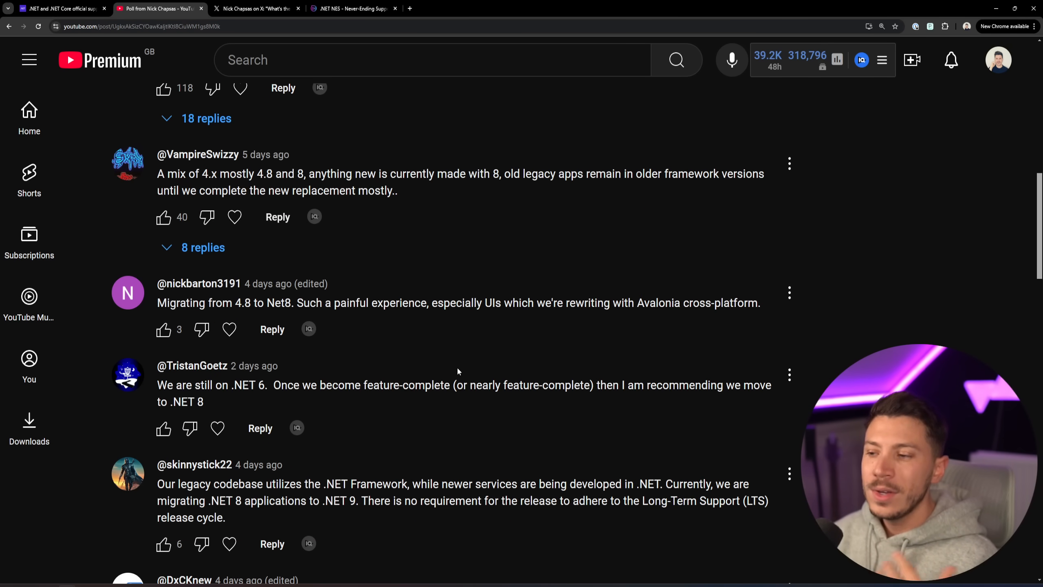
scroll("down", 3)
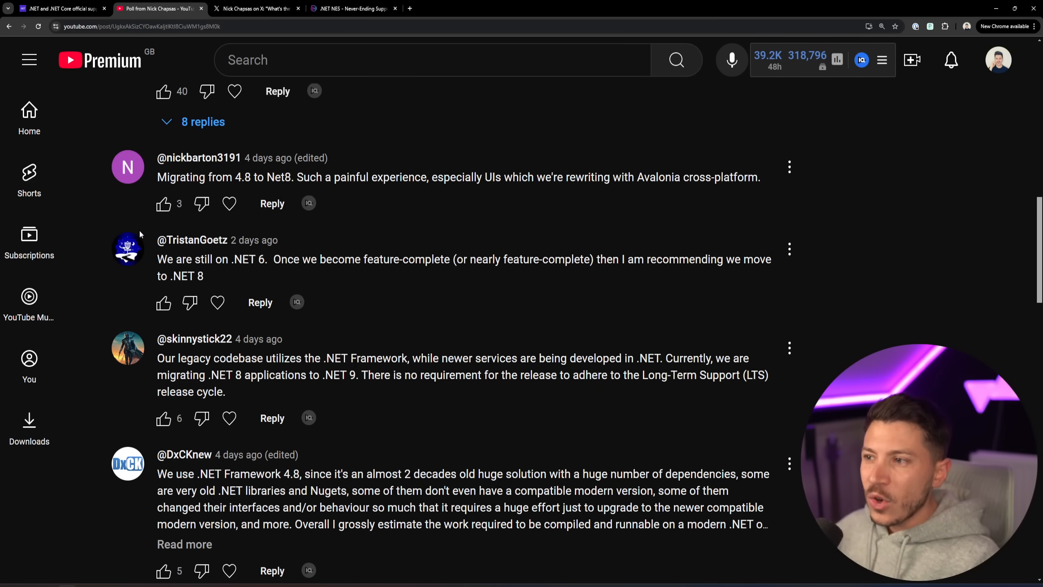
scroll("down", 3)
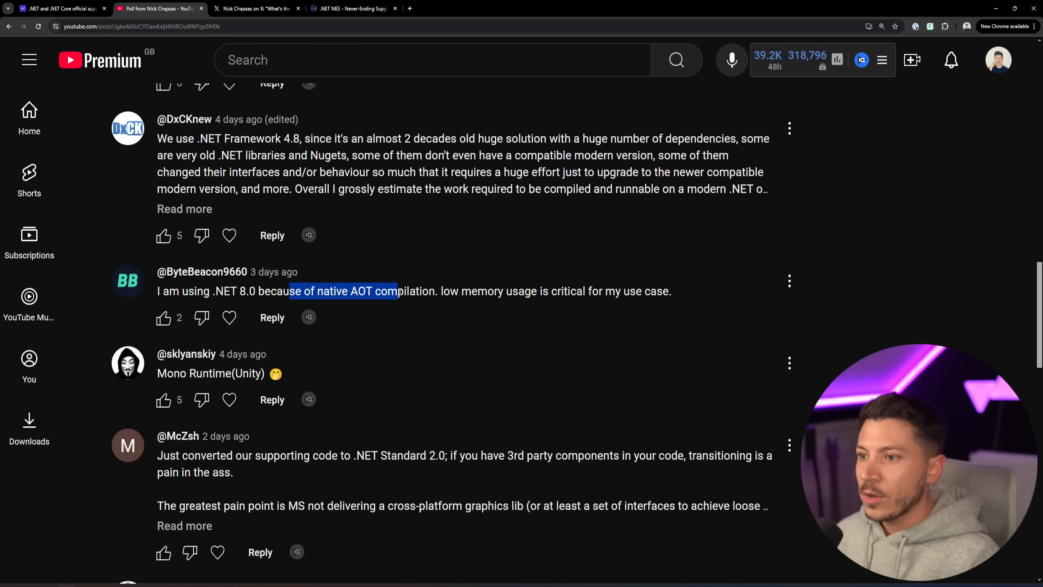
scroll("down", 3)
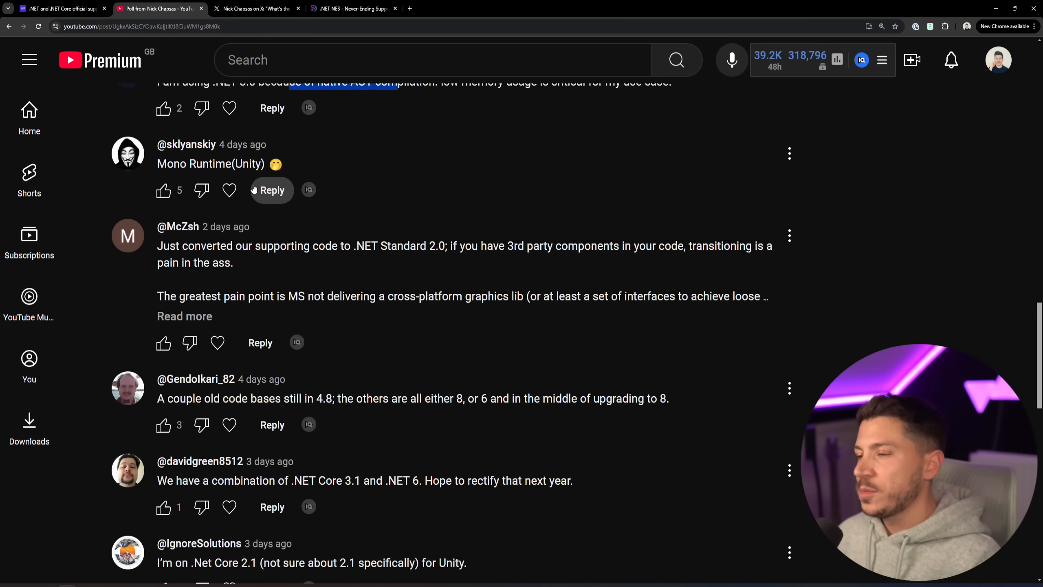
scroll("down", 3)
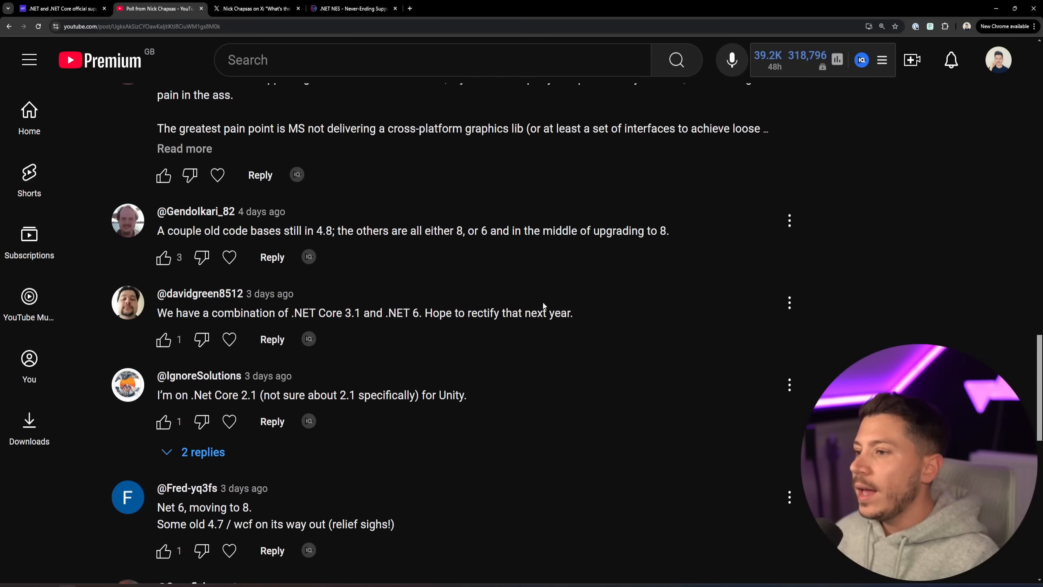
double_click(324, 231)
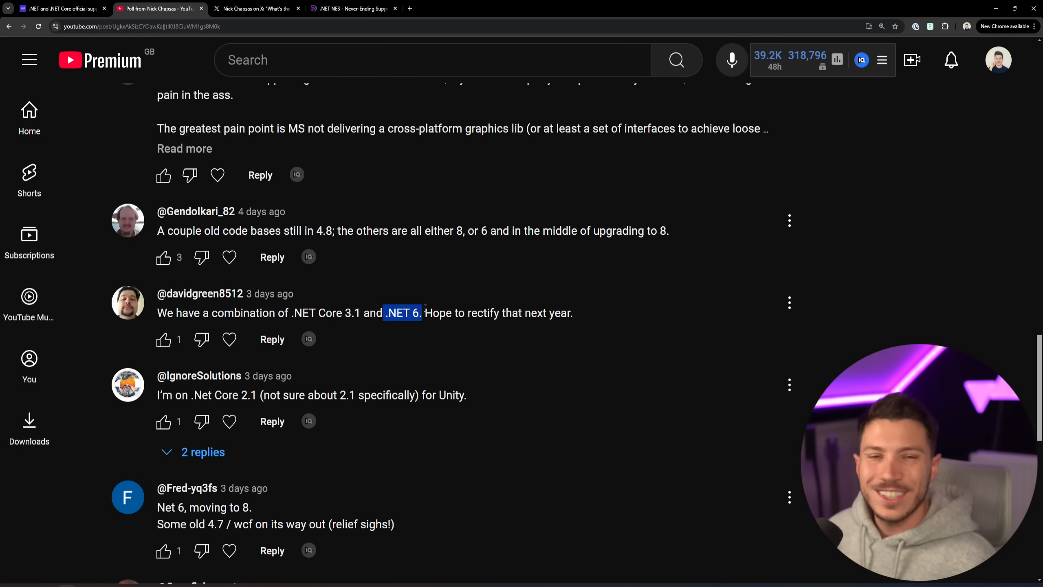
- Go to the post about not upgrading to .NET 9 and scroll down into the Dometrain course curriculum
left_click(256, 8)
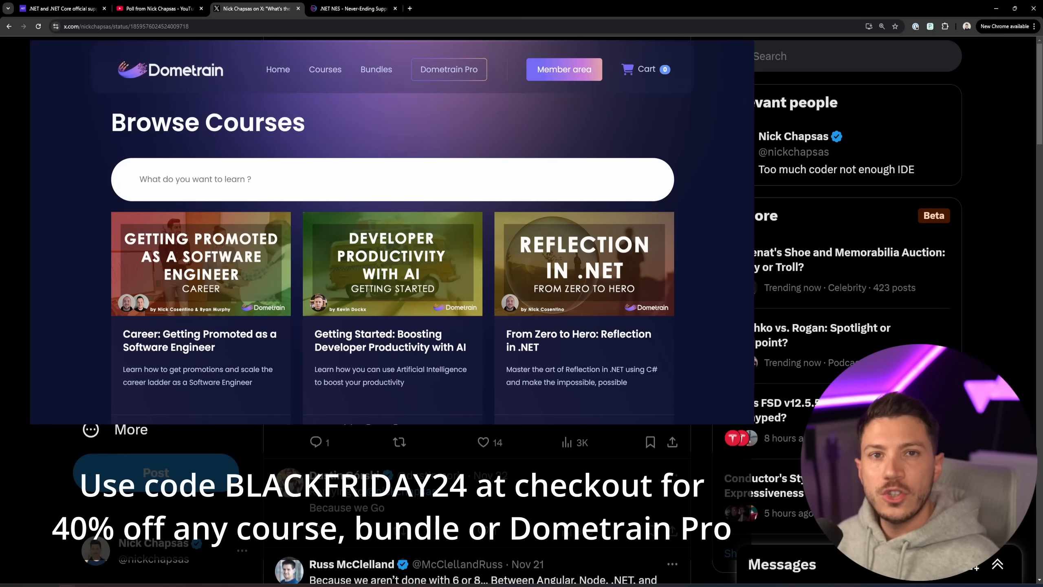
scroll("down", 3)
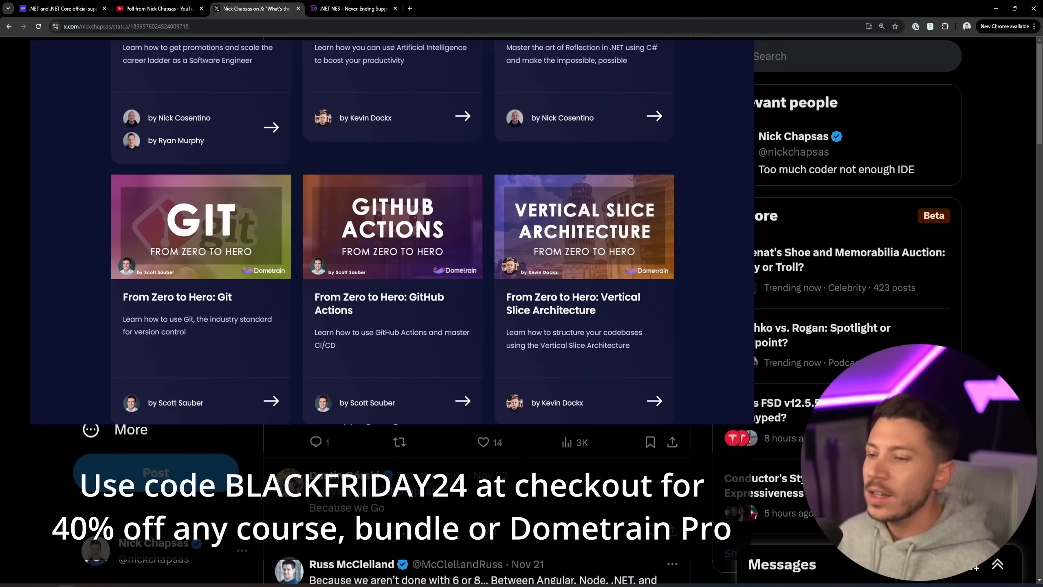
scroll("down", 3)
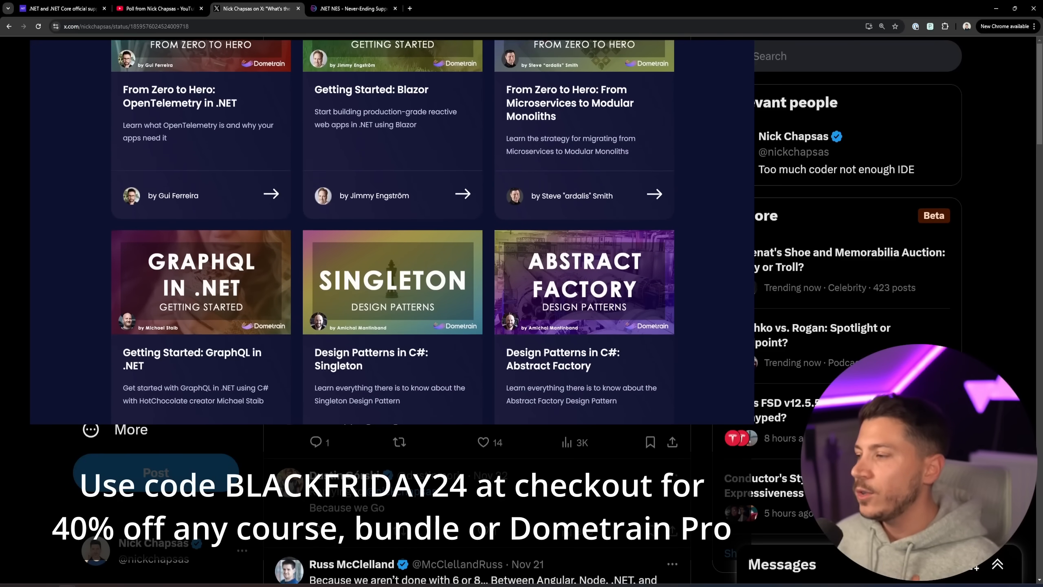
scroll("down", 3)
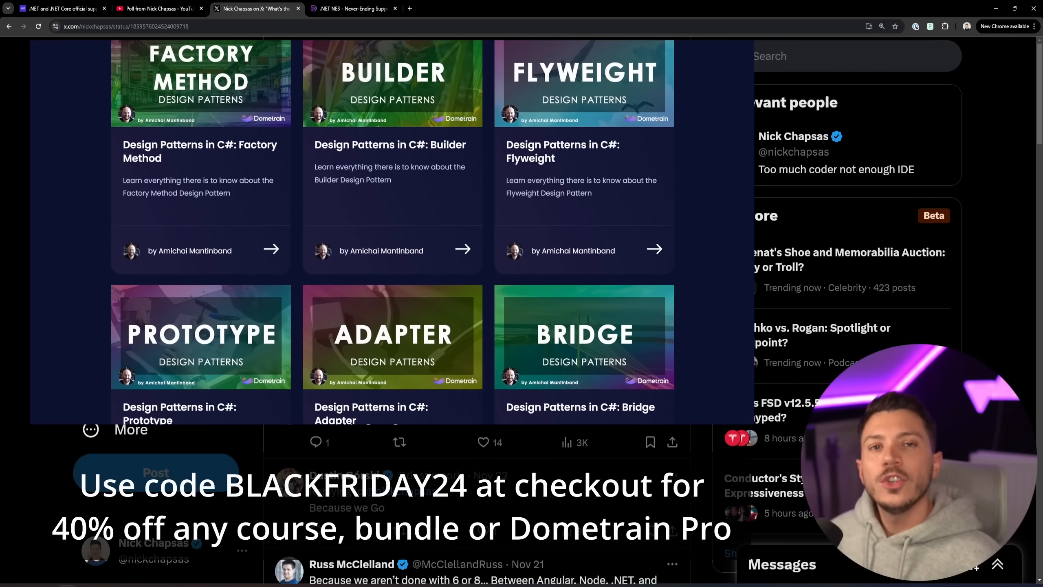
scroll("down", 3)
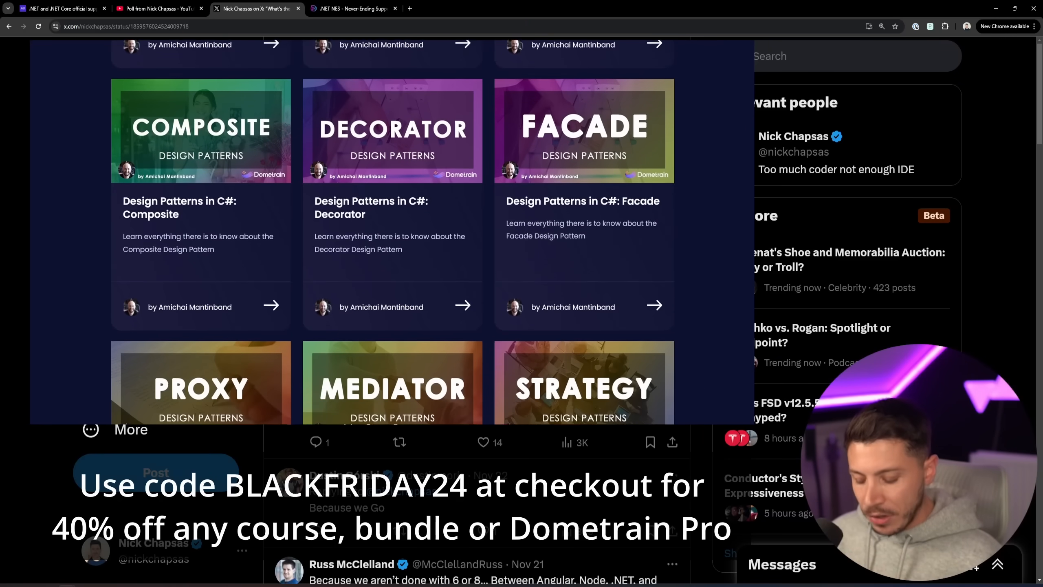
scroll("down", 3)
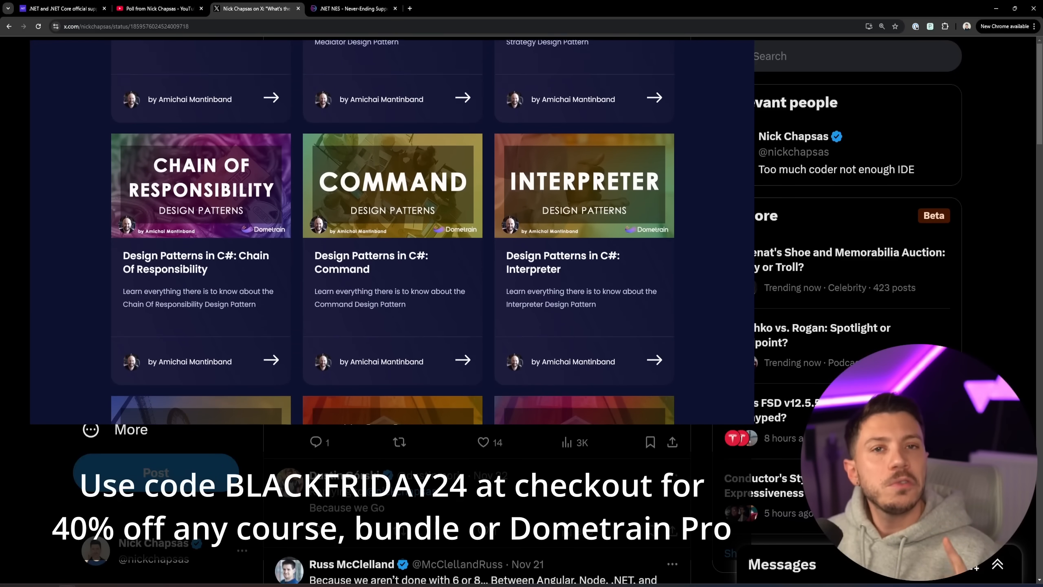
scroll("down", 3)
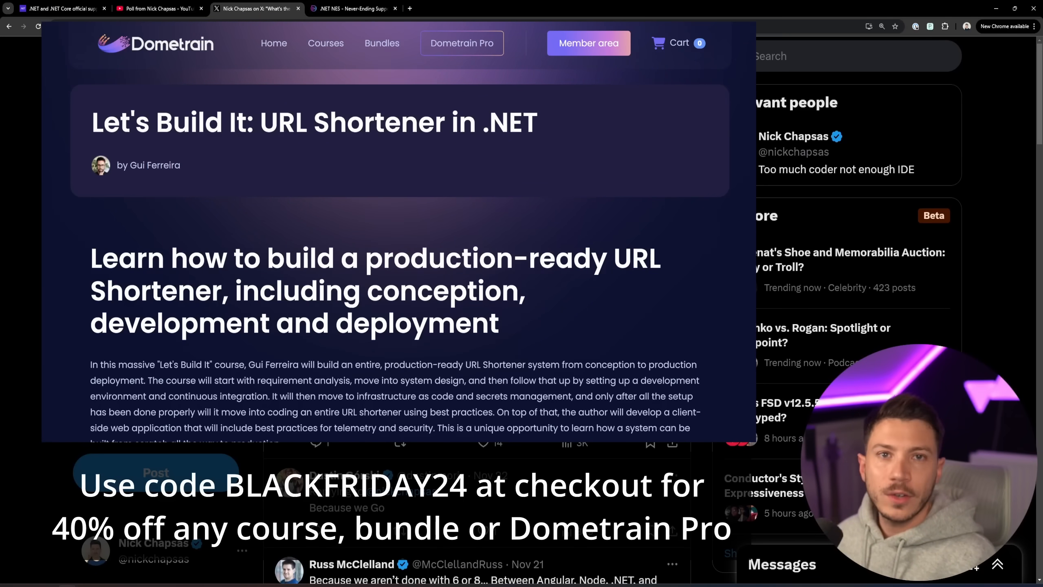
scroll("down", 3)
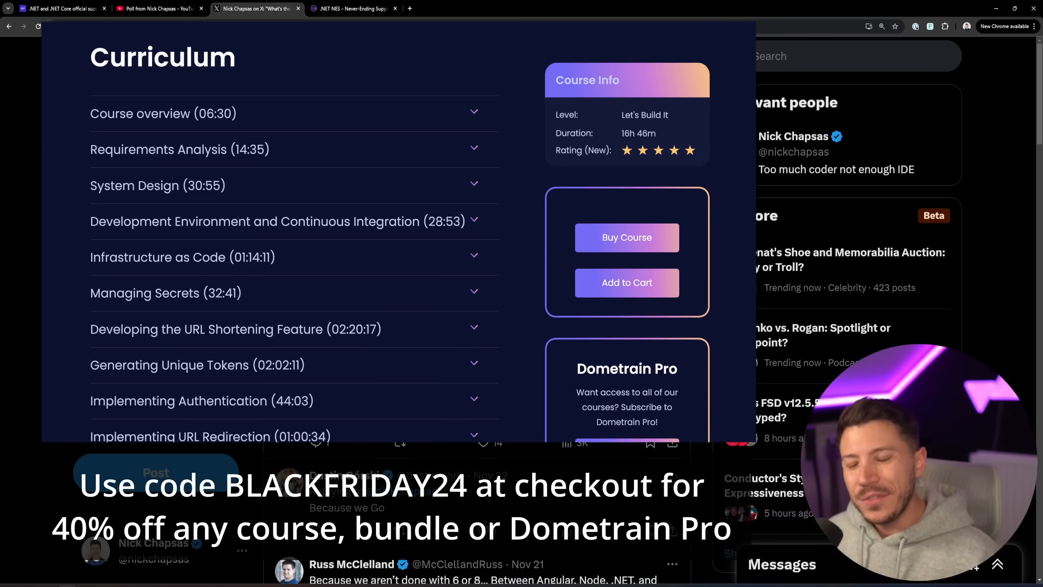
- Expand the Requirements Analysis section and scroll through the remaining curriculum sections
left_click(180, 150)
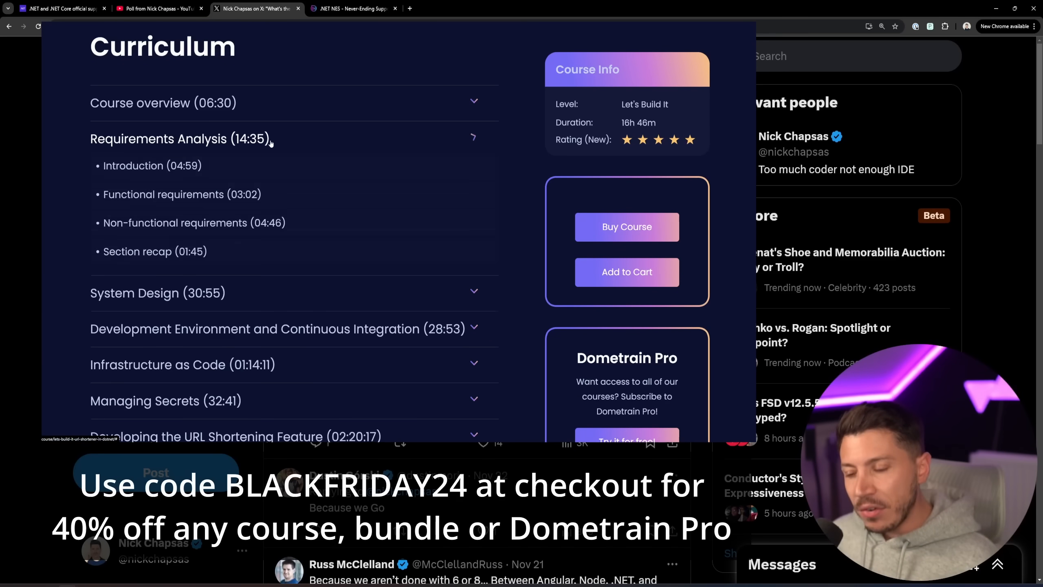
scroll("down", 3)
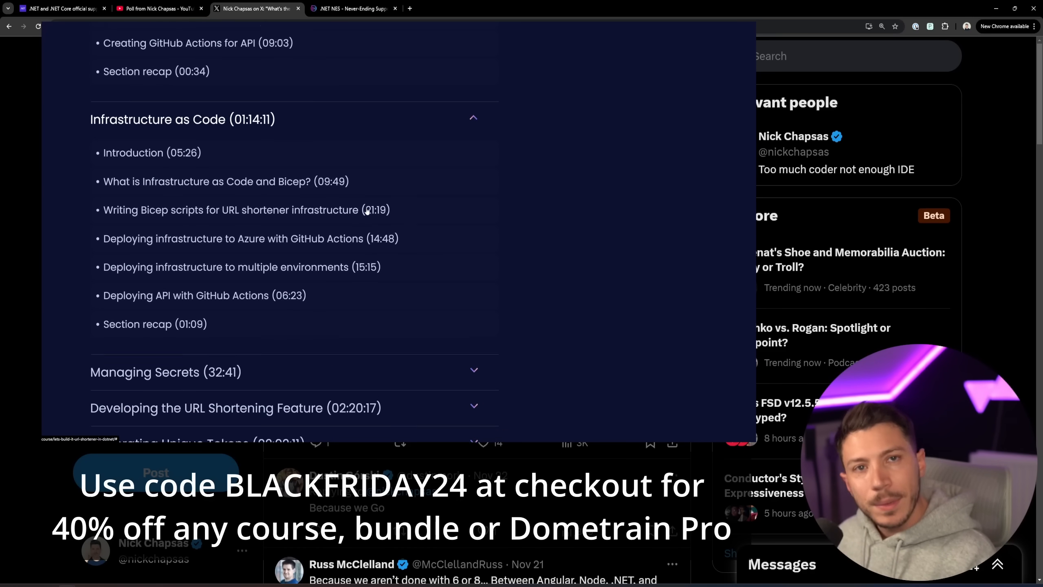
scroll("down", 3)
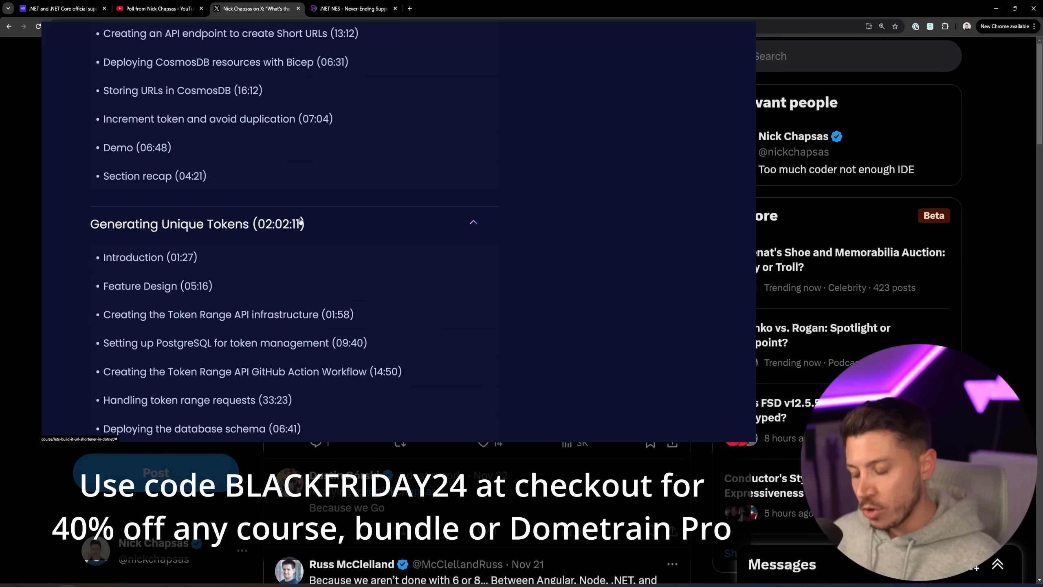
scroll("down", 3)
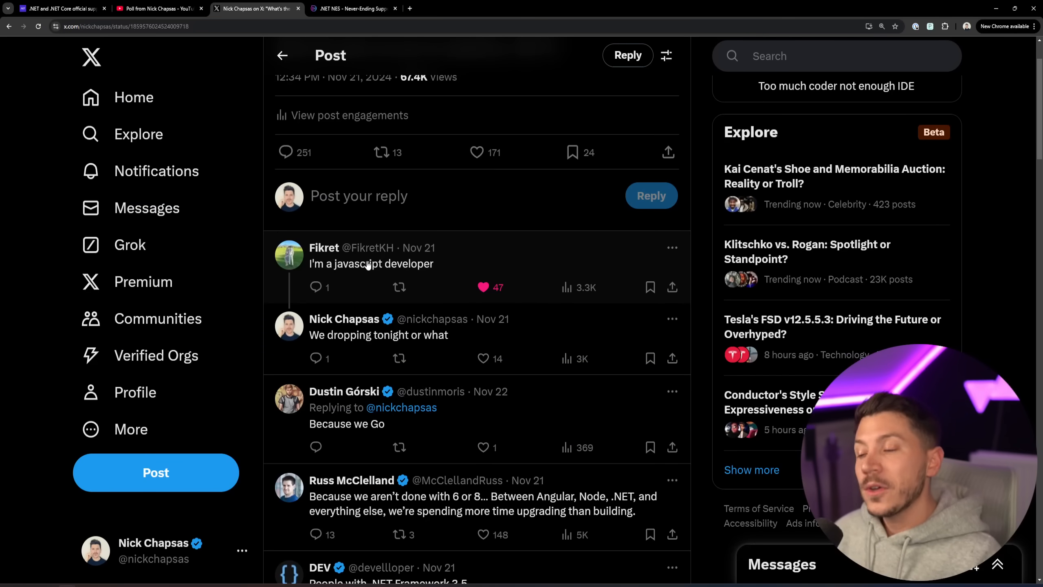
mouse_move(505, 245)
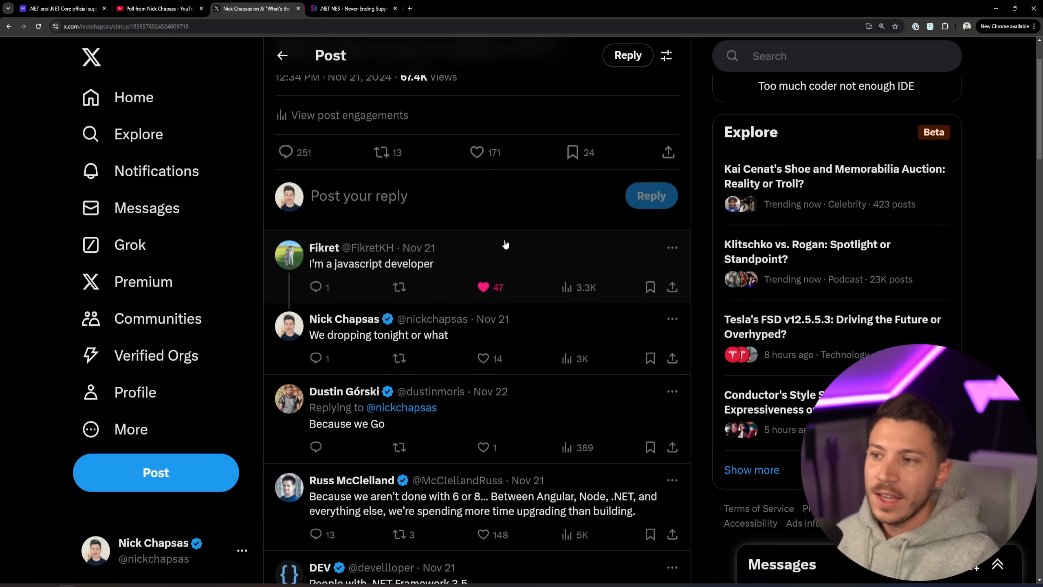
mouse_move(465, 270)
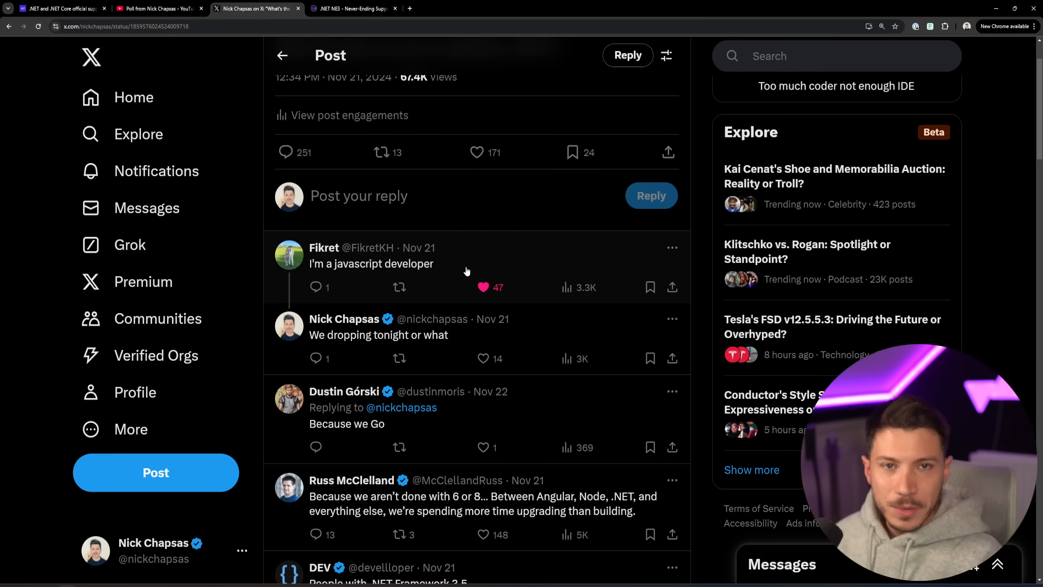
- Read the X replies on LTS versus STS strategy and legacy conversions, then go to the .NET support policy page
scroll("down", 3)
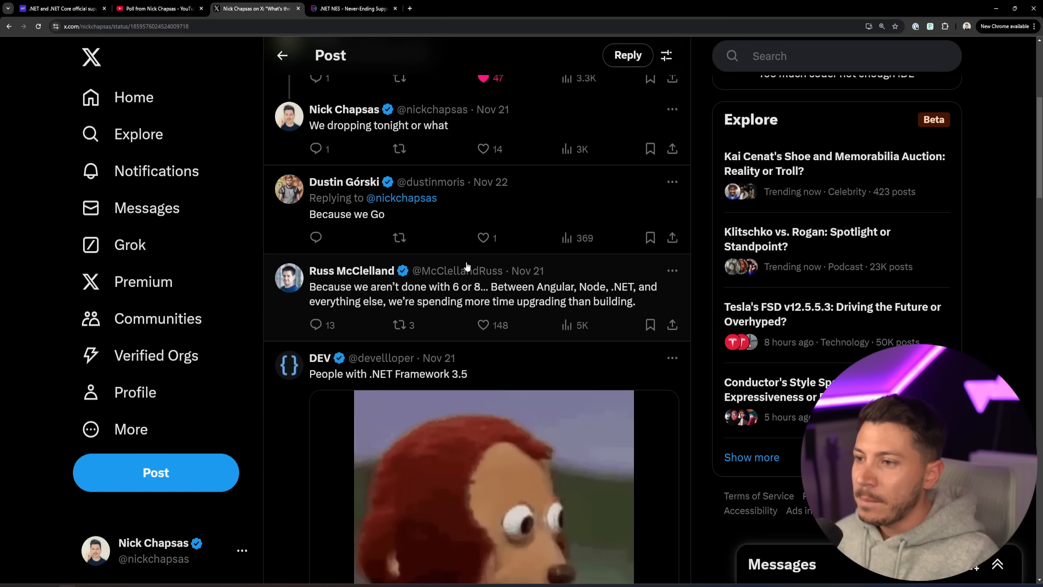
scroll("down", 3)
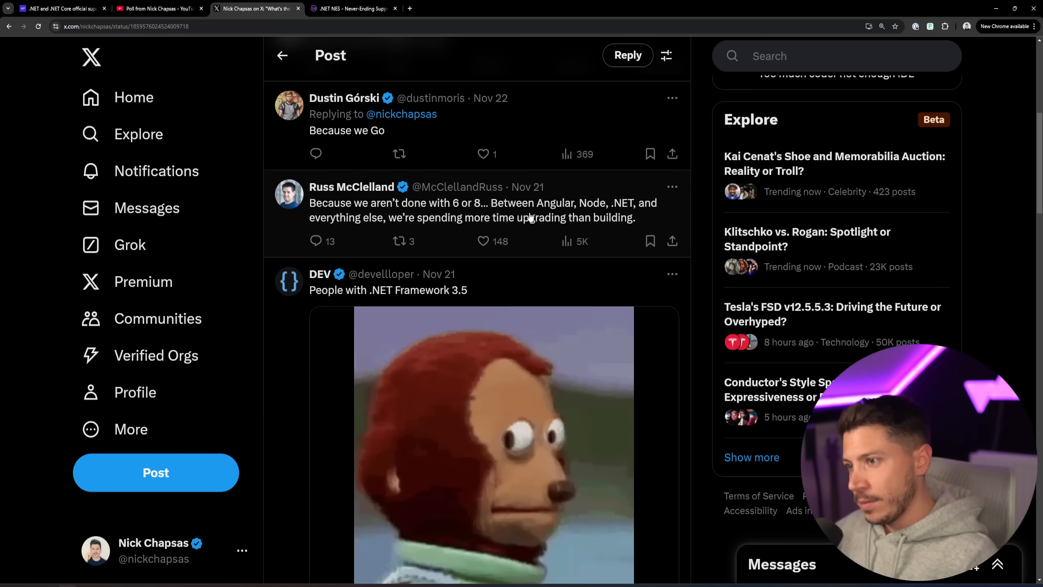
scroll("down", 3)
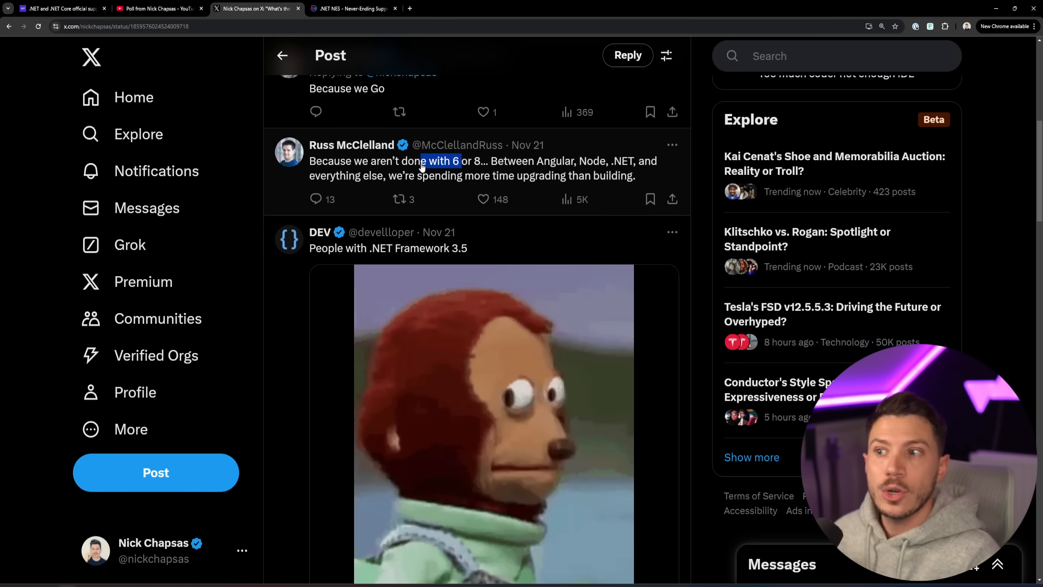
scroll("down", 3)
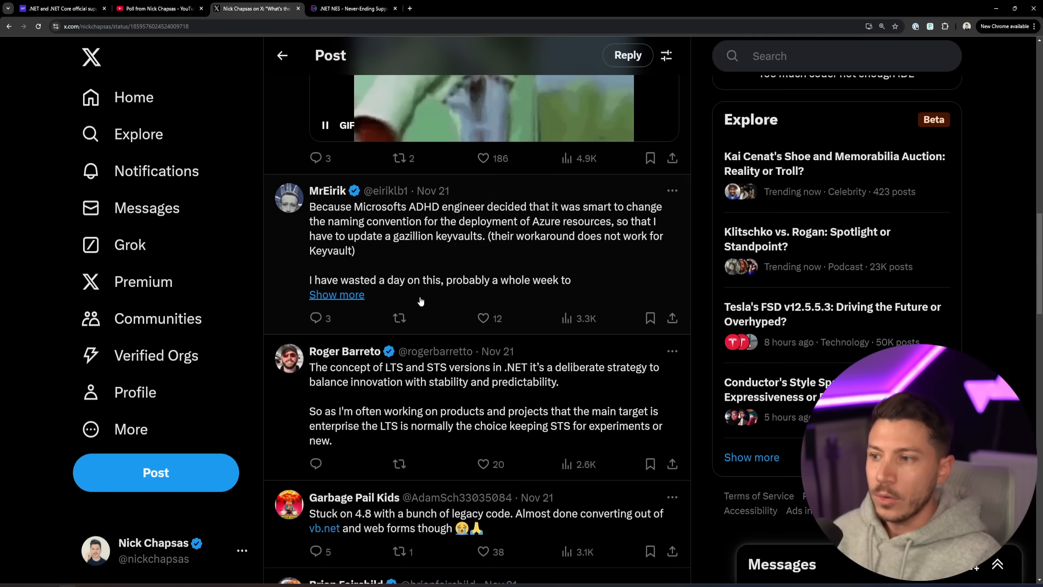
scroll("down", 3)
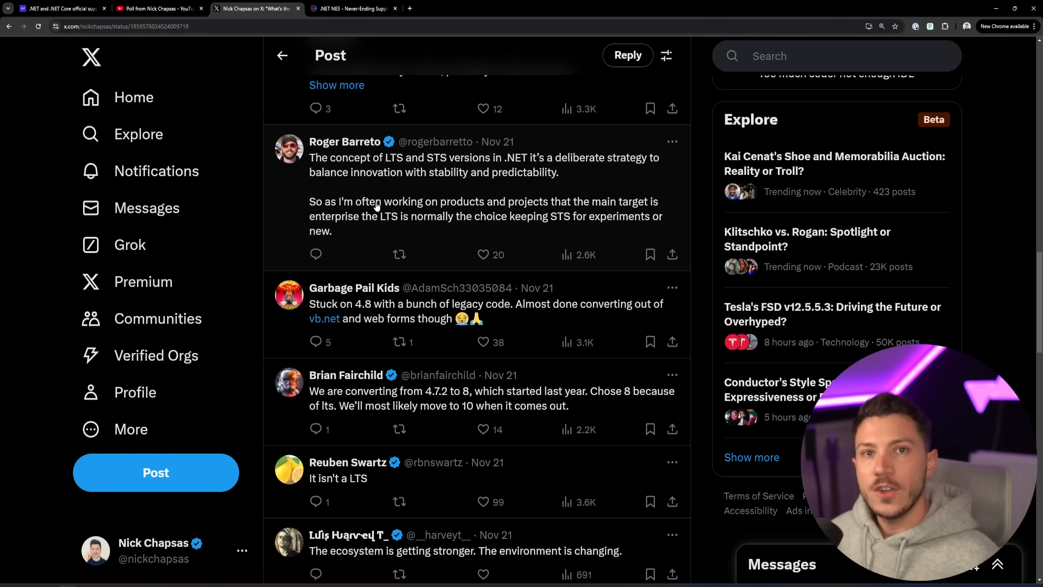
left_click(59, 9)
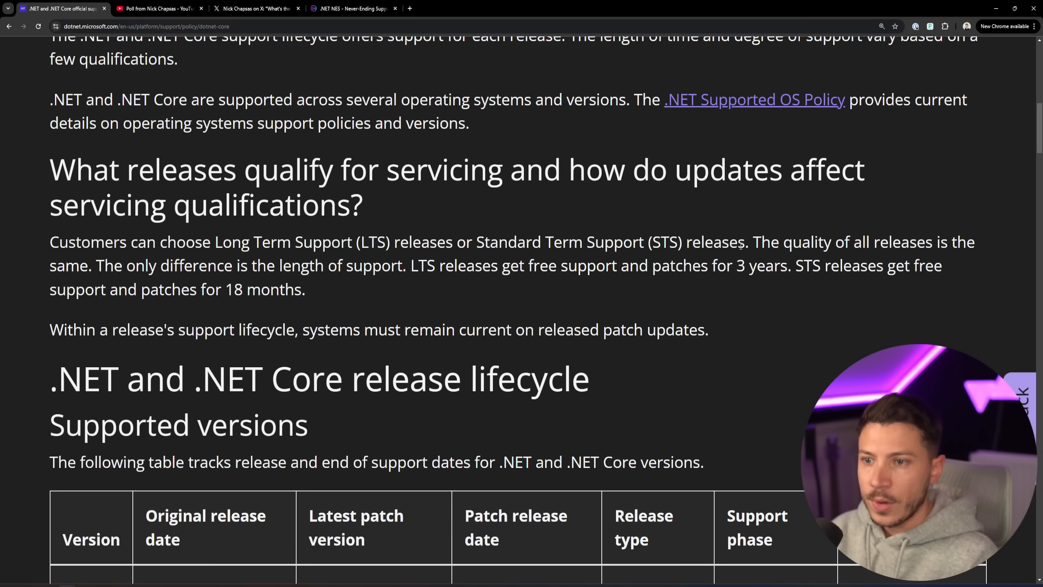
- Highlight 'The quality of all releases' in the servicing section, then return to the X replies
left_click_drag(753, 241, 932, 242)
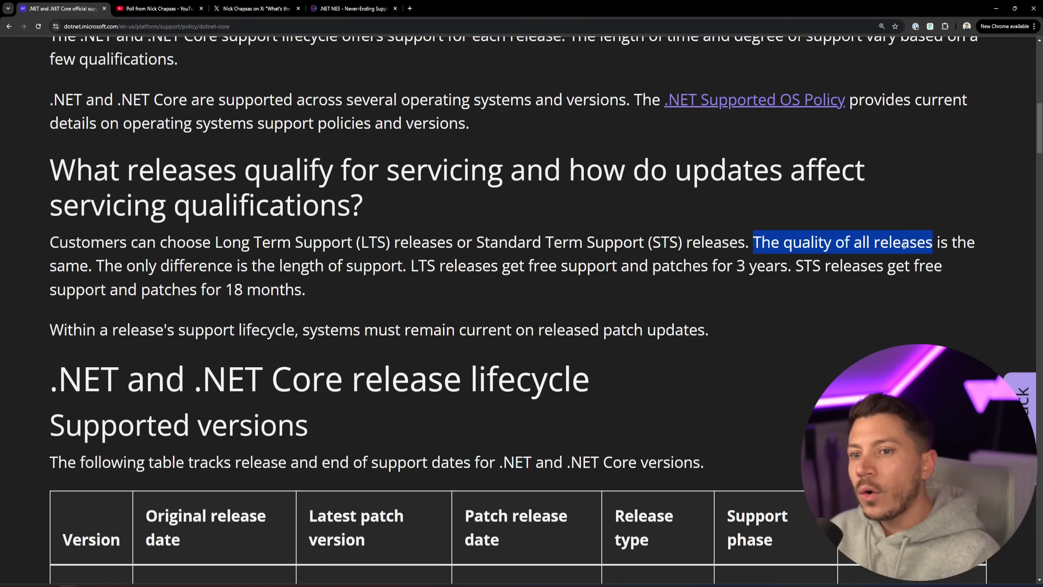
mouse_move(757, 215)
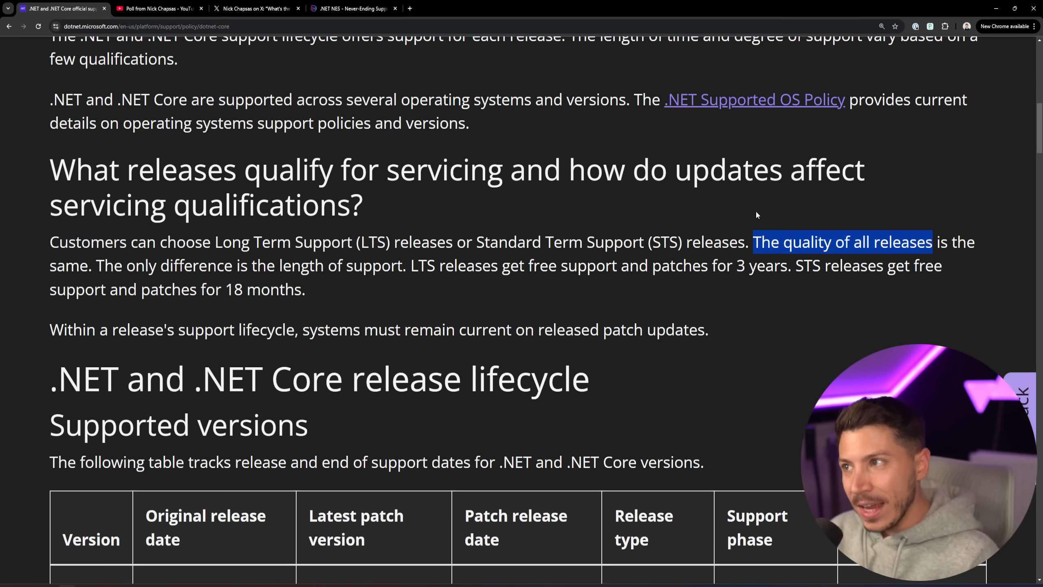
left_click(256, 8)
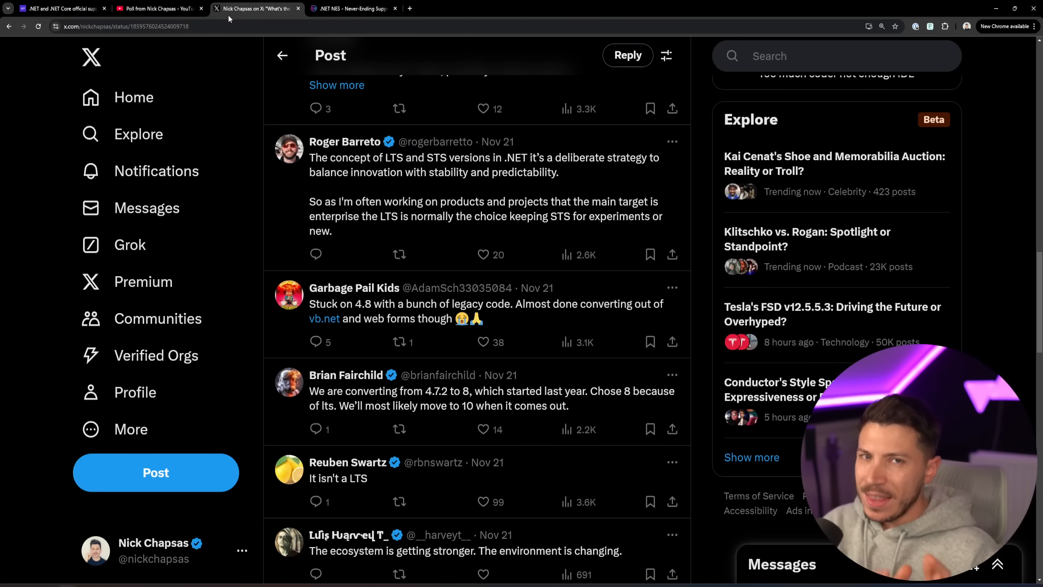
- Scroll down the X reply thread past the LTS-only and client-approval answers
scroll("down", 3)
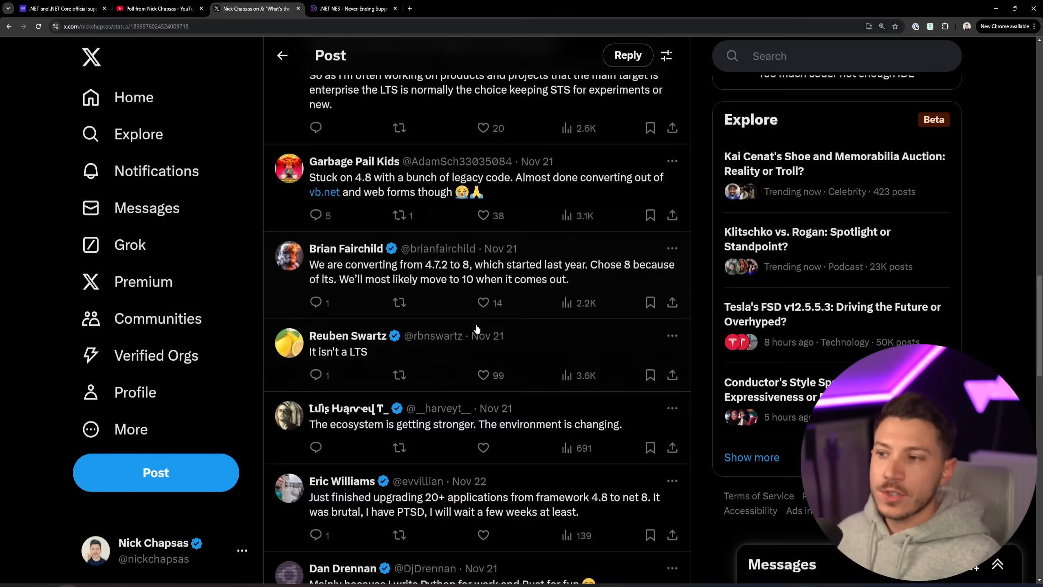
scroll("down", 3)
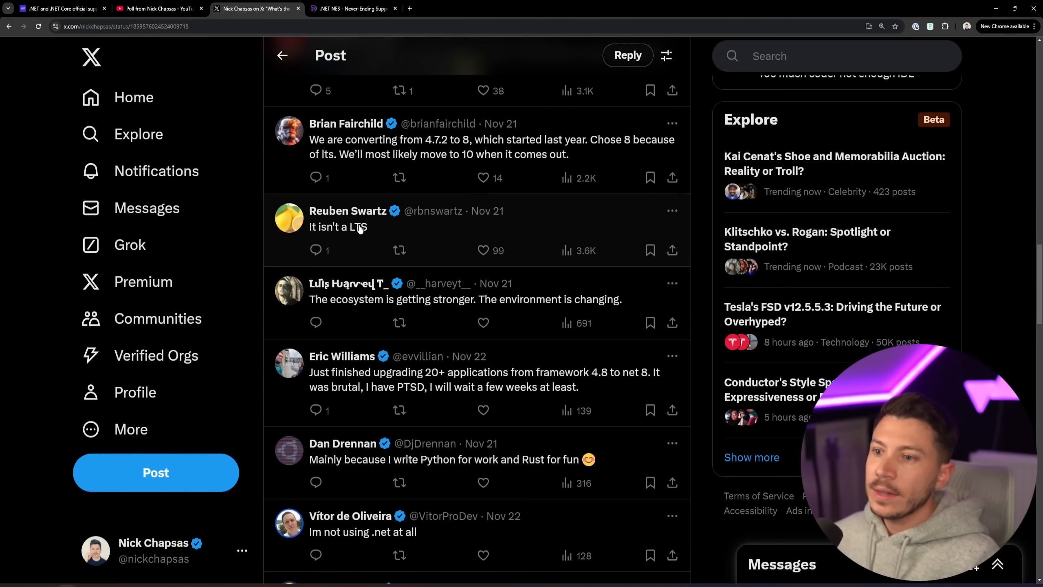
scroll("down", 3)
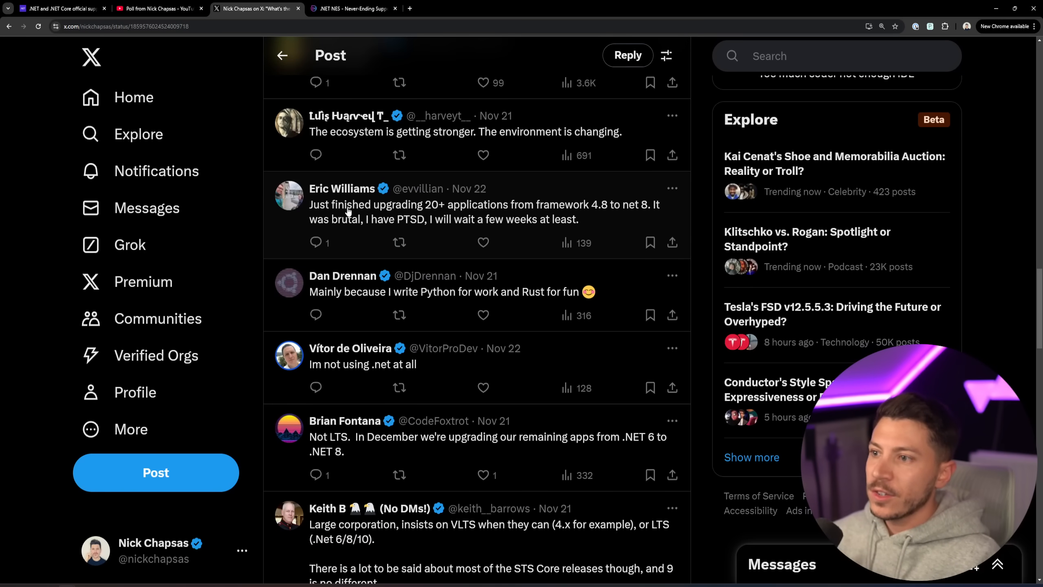
mouse_move(574, 212)
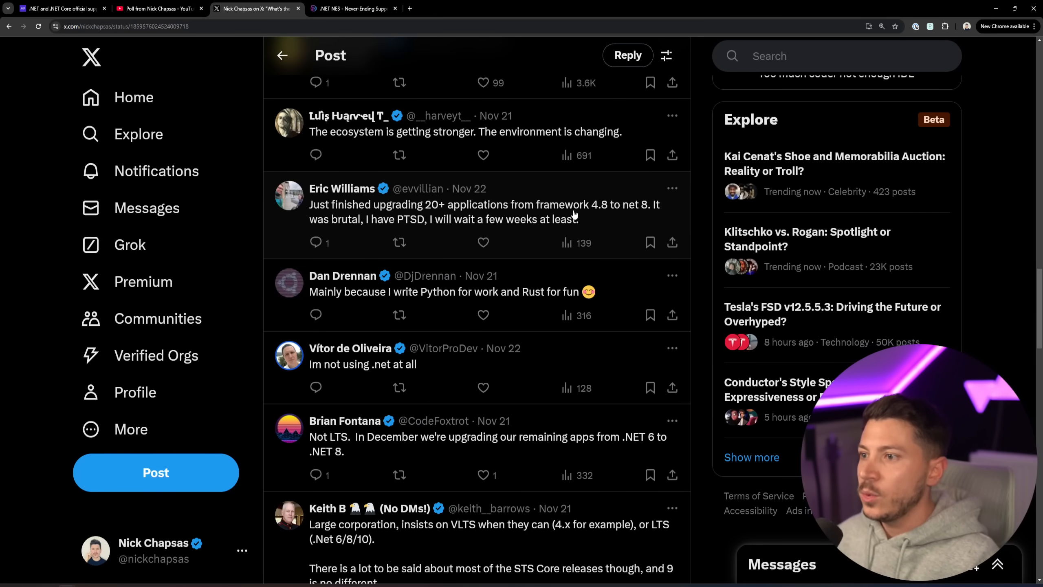
mouse_move(478, 222)
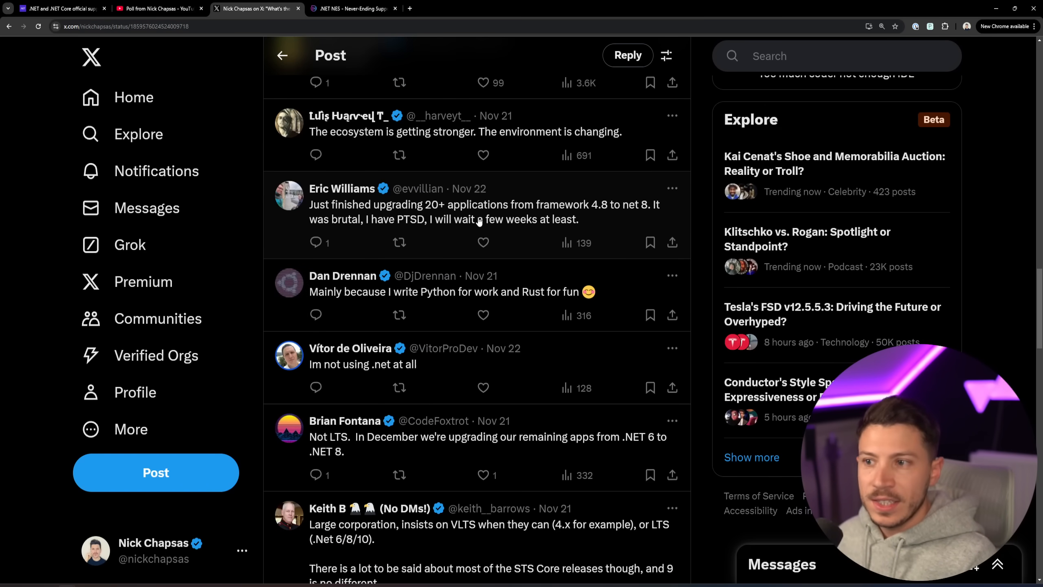
scroll("down", 3)
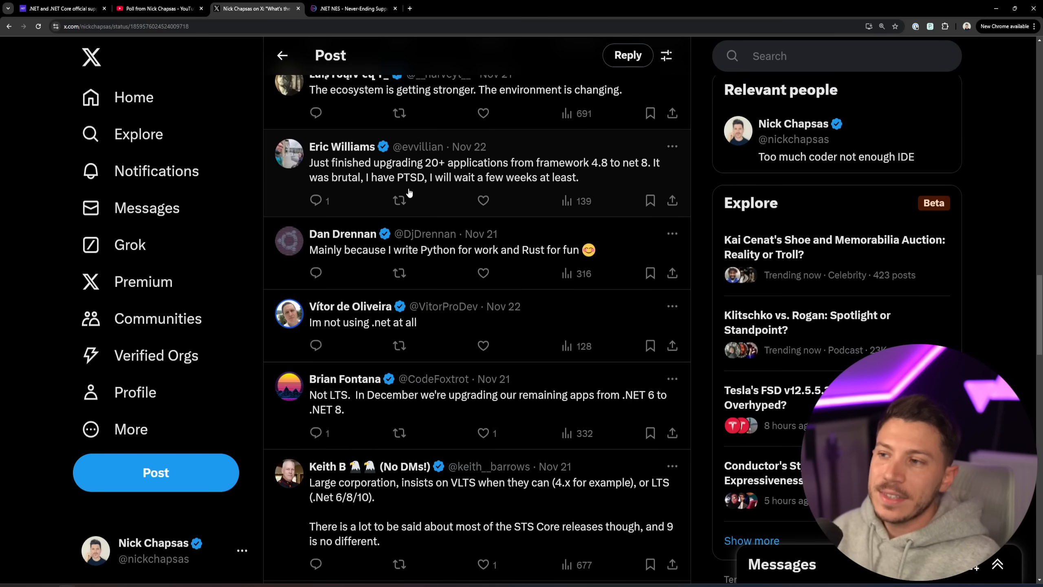
mouse_move(495, 179)
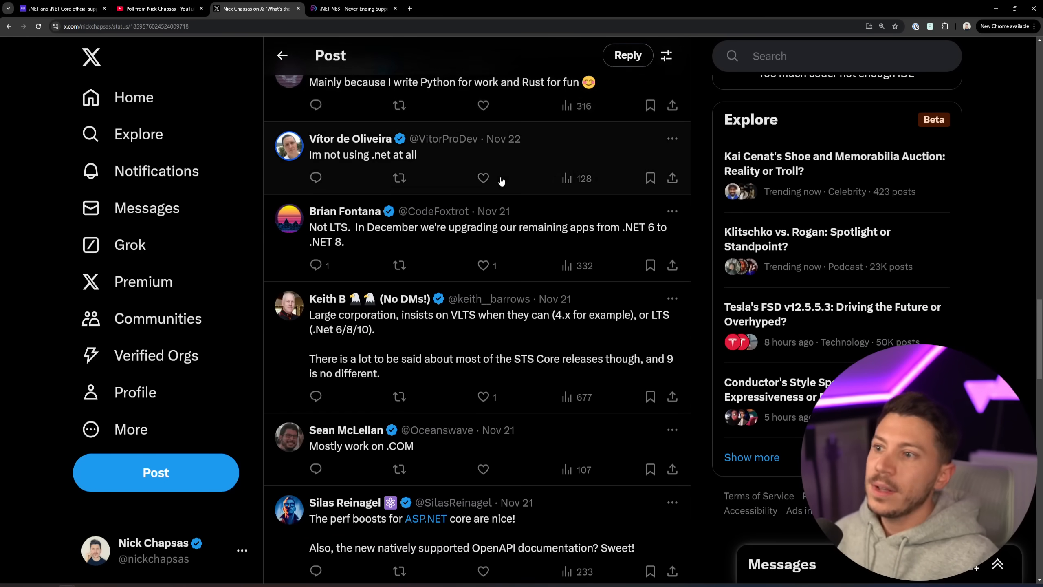
scroll("down", 3)
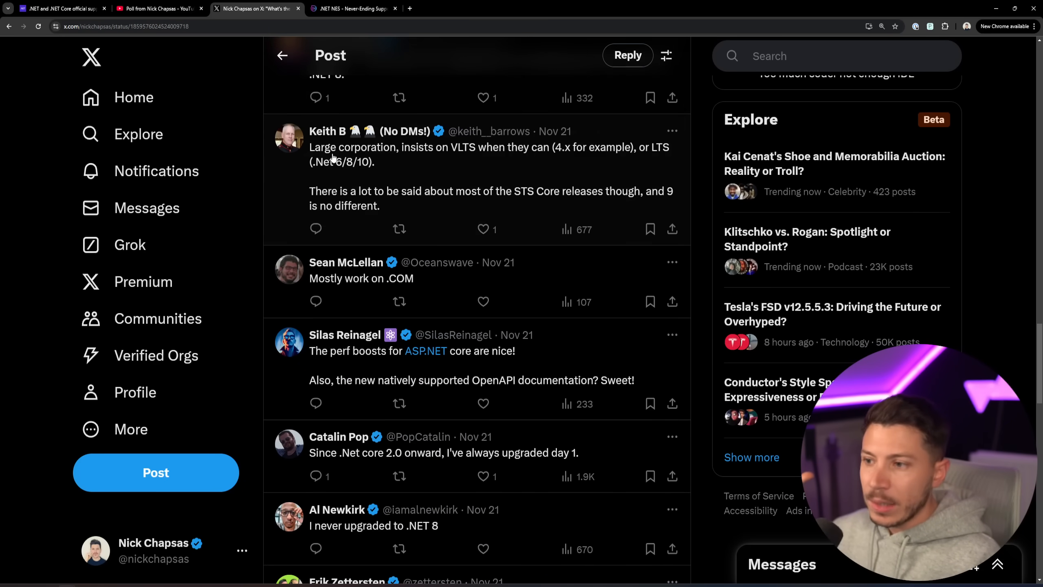
scroll("down", 3)
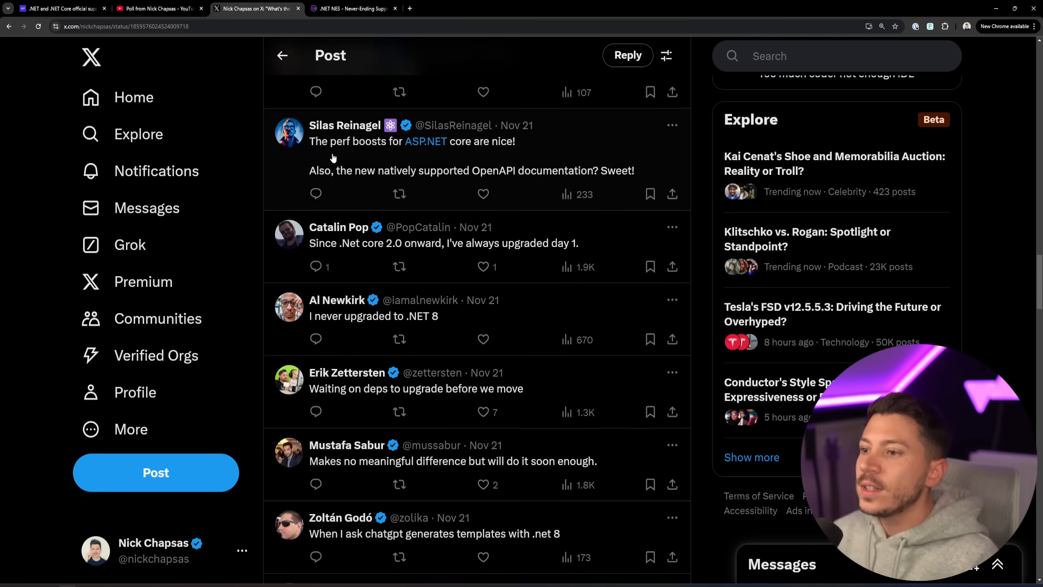
scroll("down", 3)
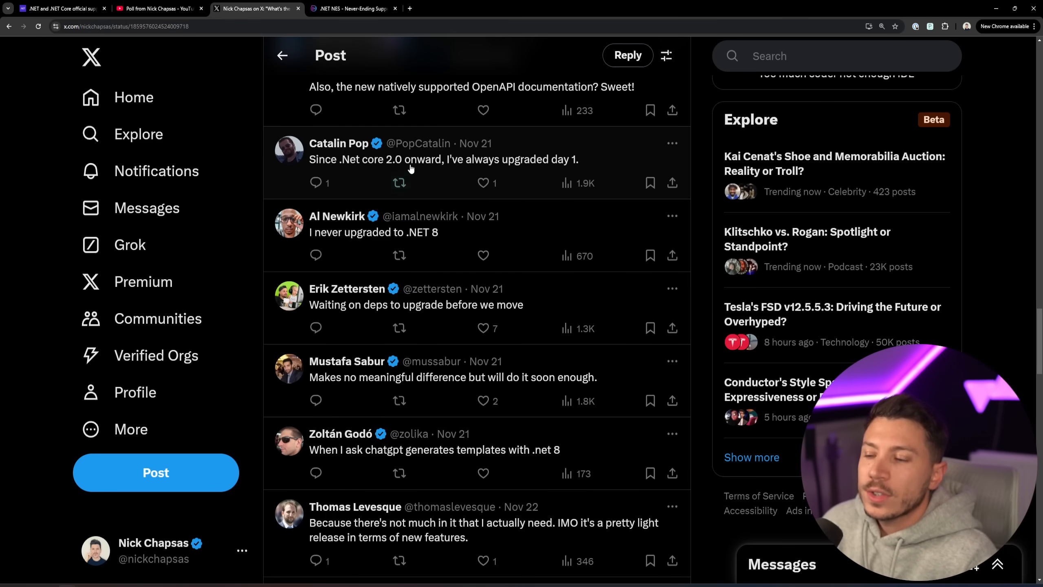
scroll("down", 3)
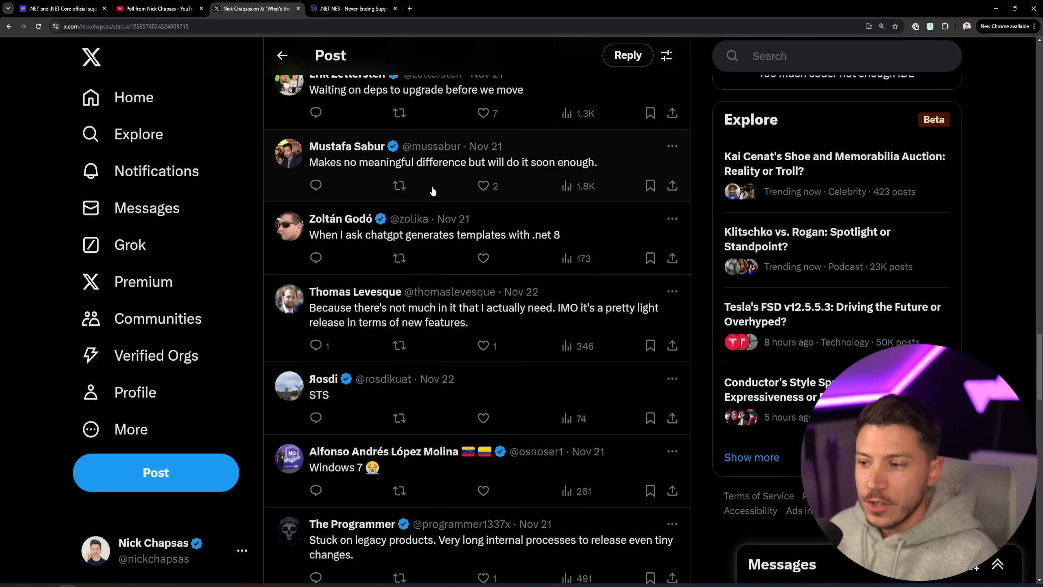
- Continue to replies about customers stuck on .NET Framework, needing tests and other priorities
scroll("down", 3)
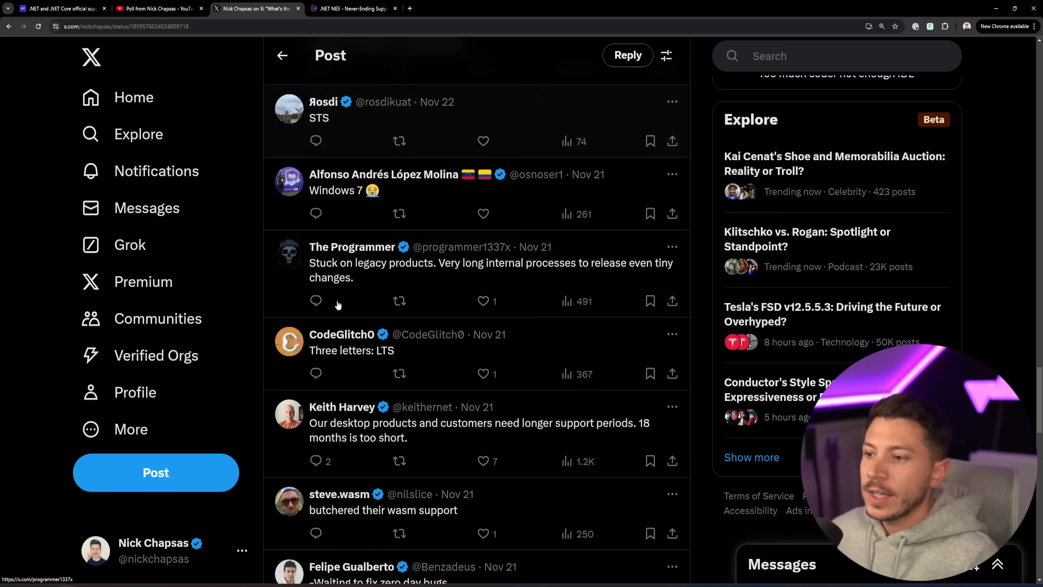
scroll("down", 3)
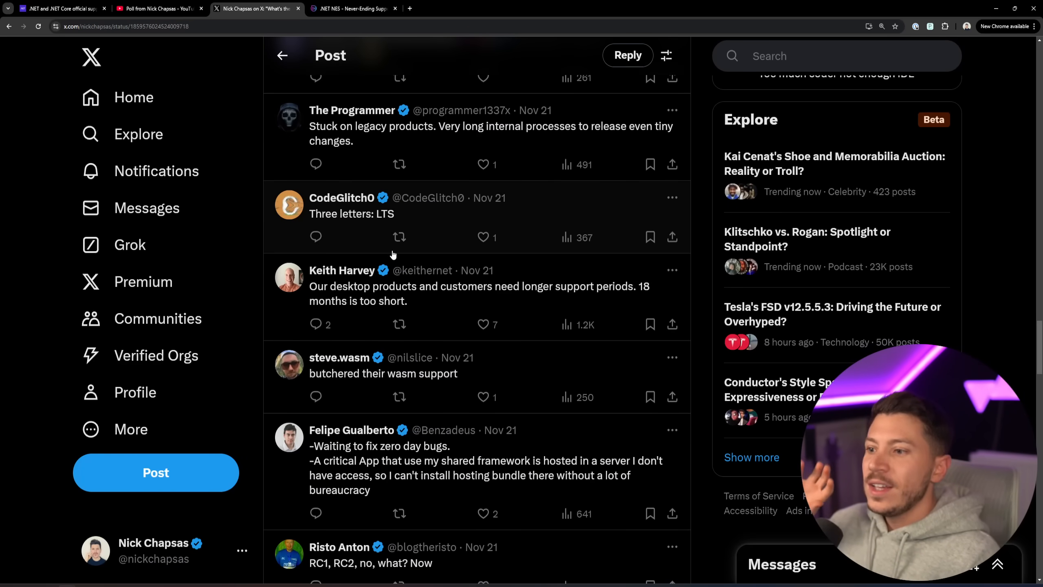
mouse_move(400, 238)
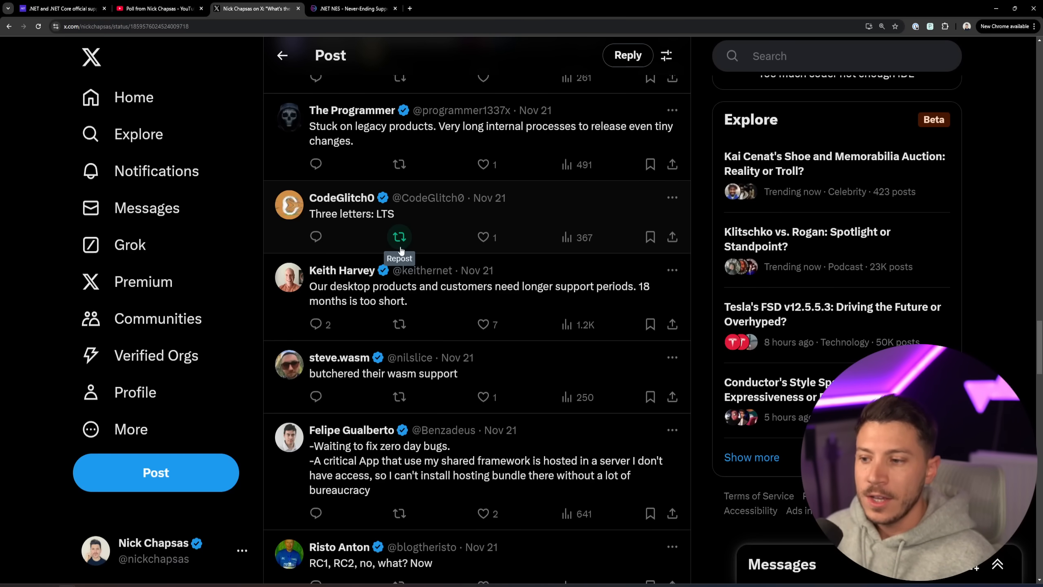
scroll("down", 3)
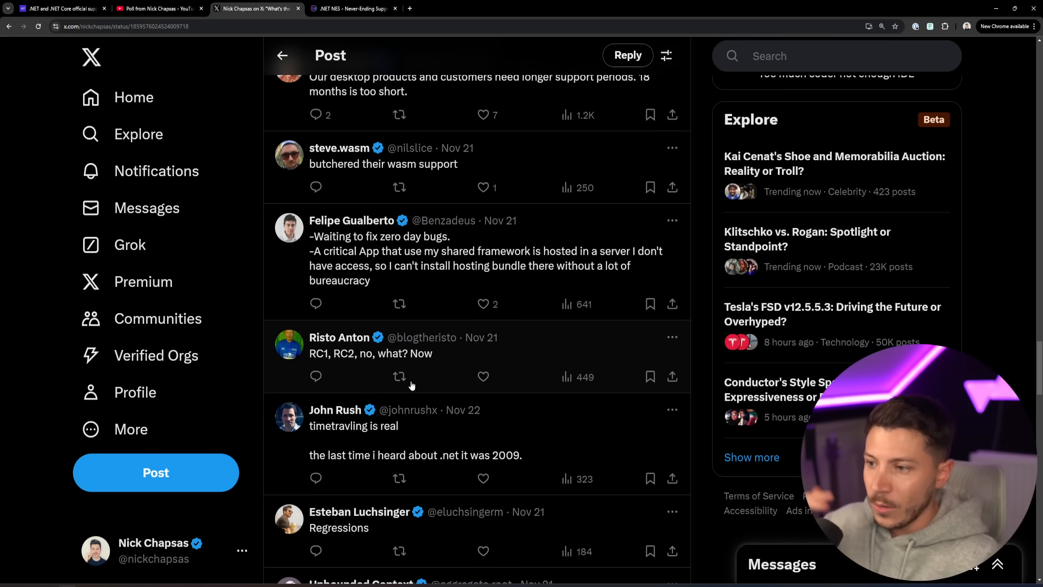
scroll("down", 3)
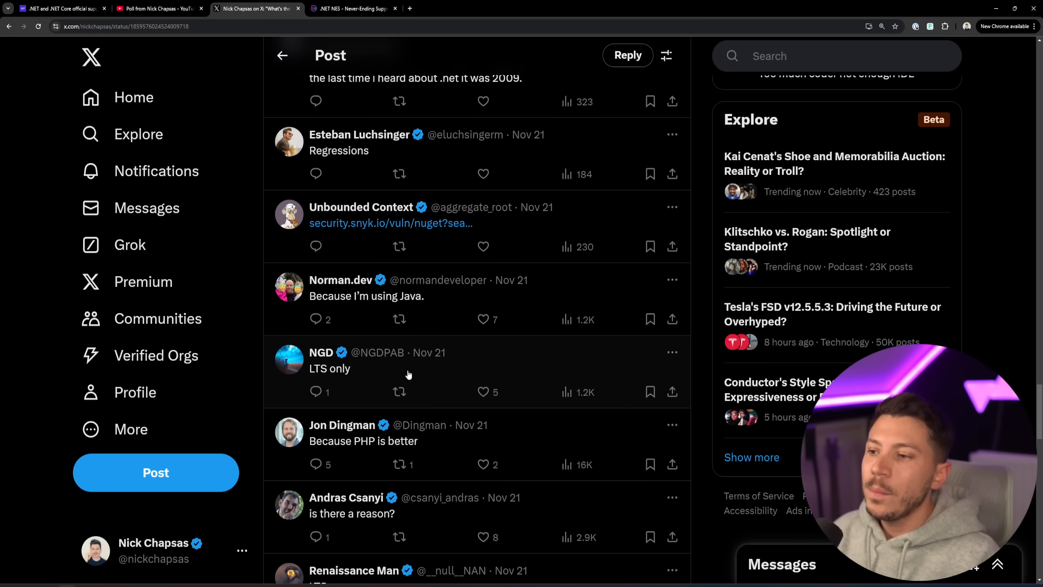
scroll("down", 3)
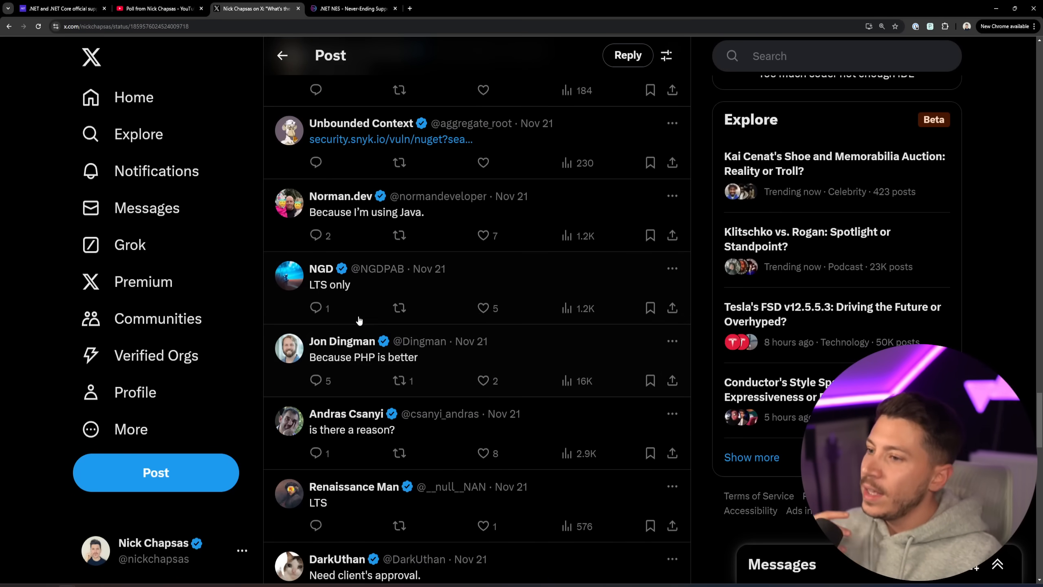
scroll("down", 3)
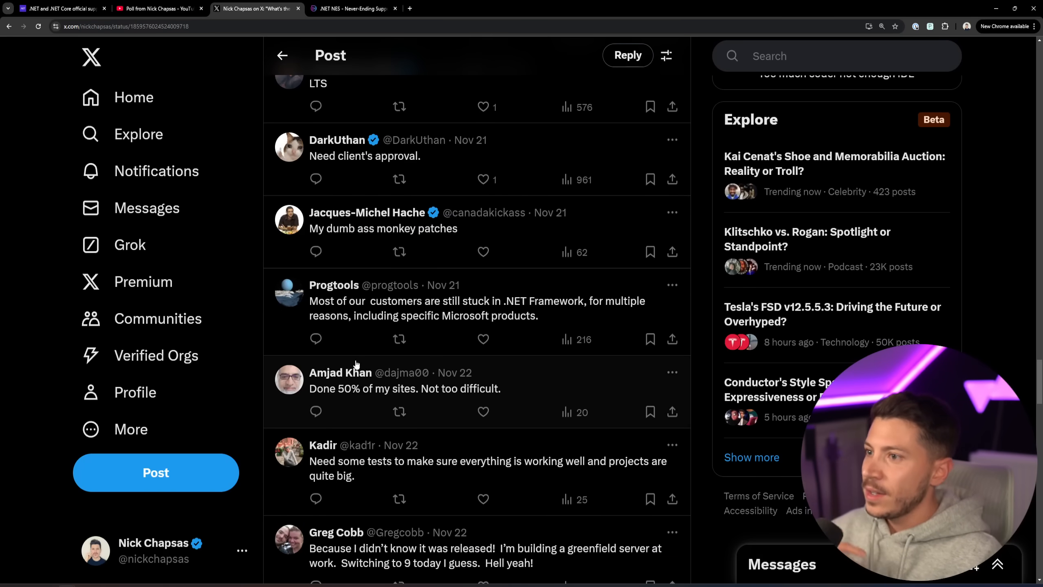
scroll("down", 3)
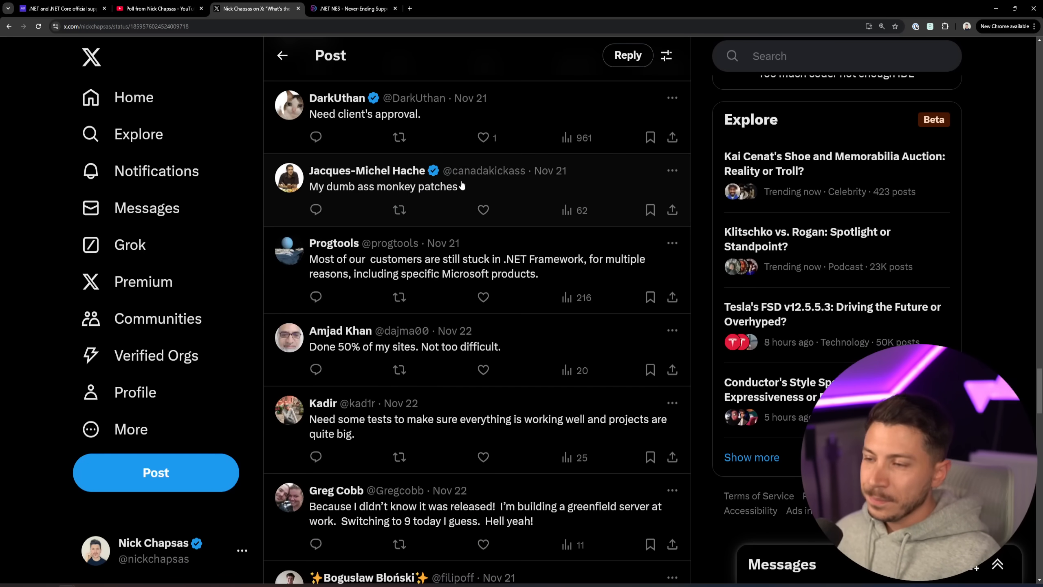
scroll("down", 3)
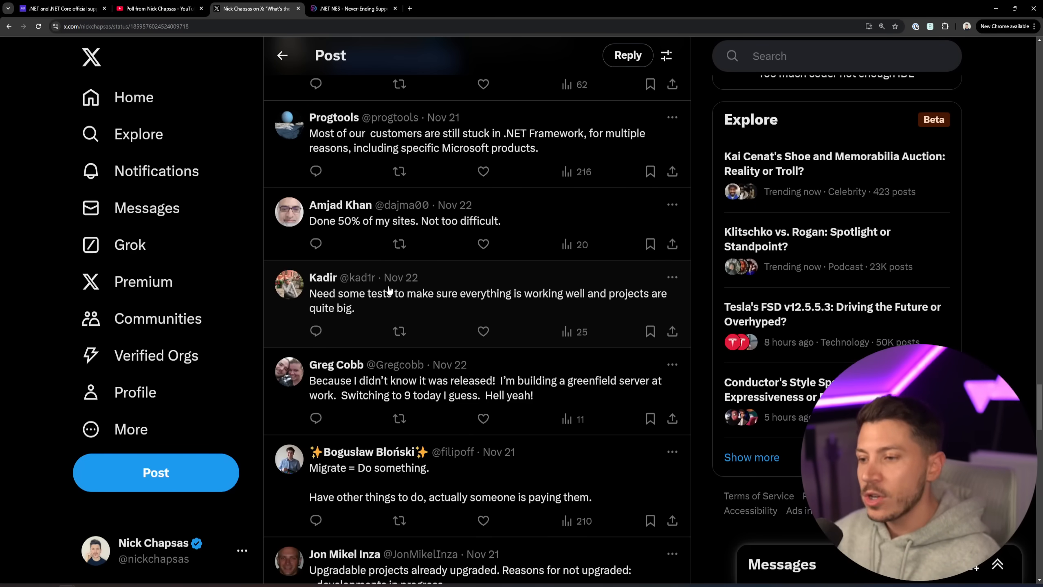
- Reach Jon Mikel Inza's list of reasons for not upgrading, then go to the HeroDevs .NET support page
scroll("down", 3)
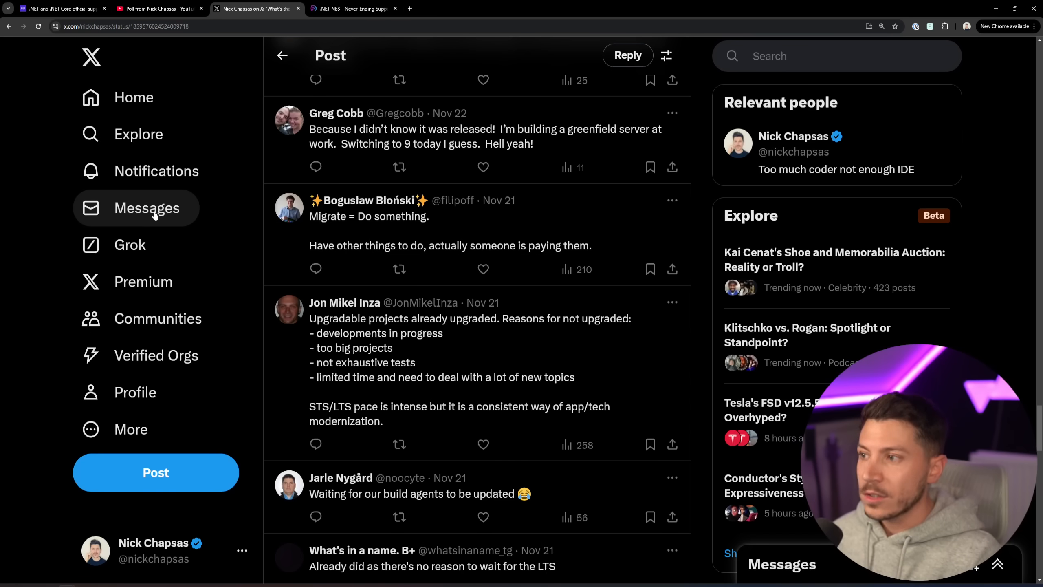
mouse_move(305, 65)
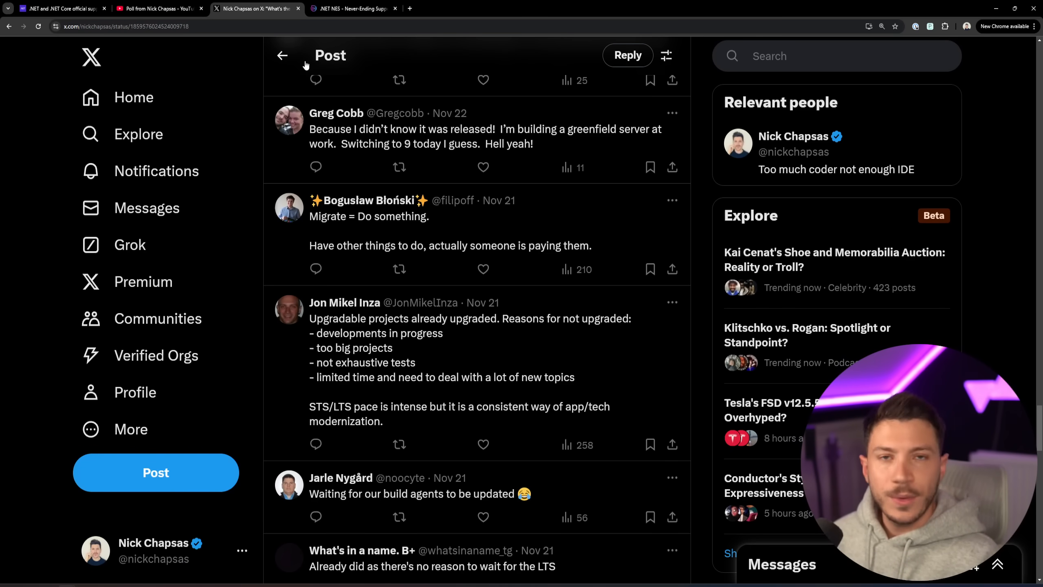
left_click(353, 8)
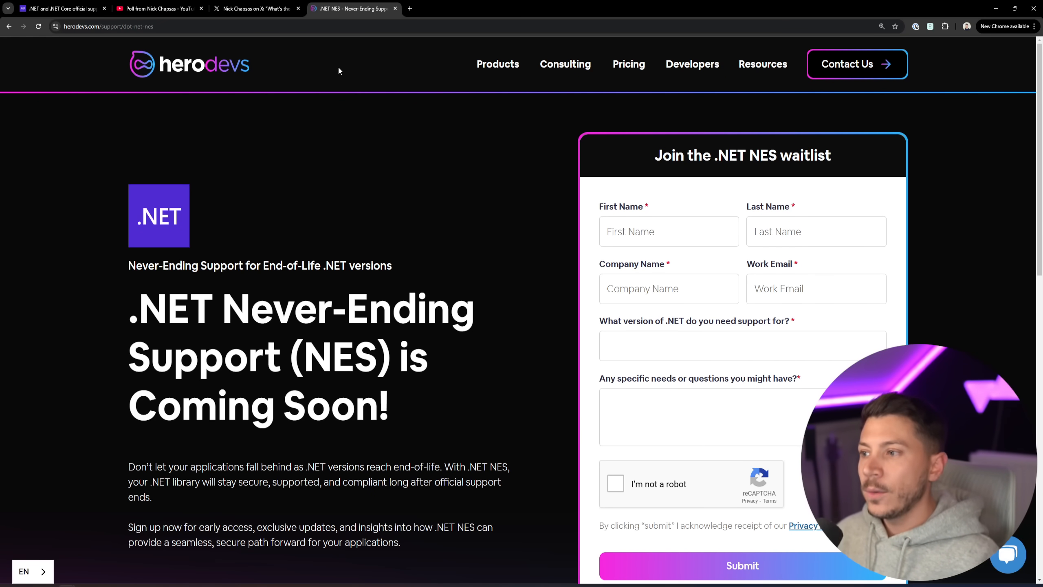
- Scroll the HeroDevs .NET Never-Ending Support page down to its waitlist form
scroll("down", 3)
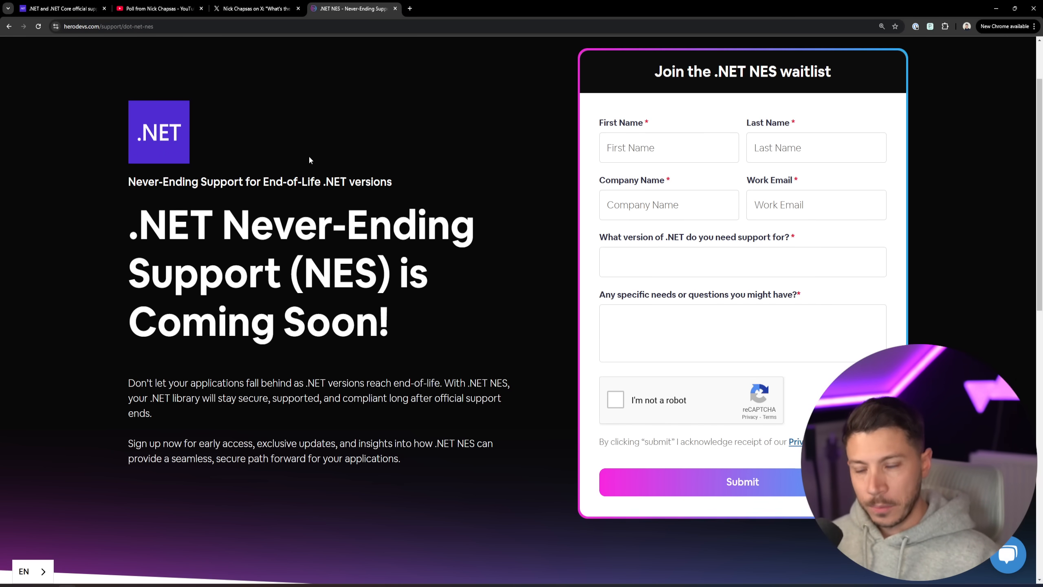
scroll("down", 3)
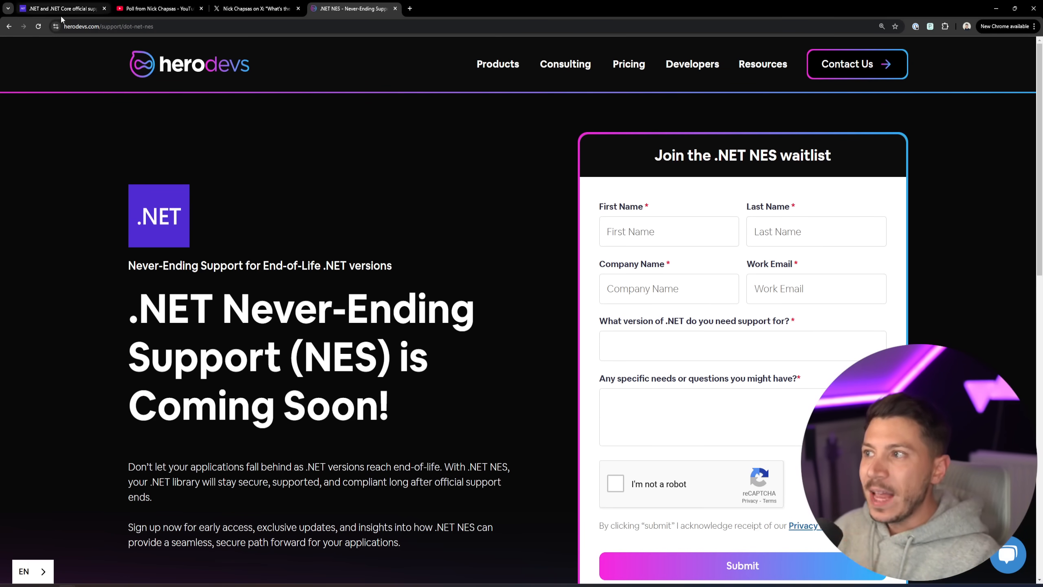
- Return to the .NET support policy page and scroll to the LTS/STS servicing lengths
left_click(59, 8)
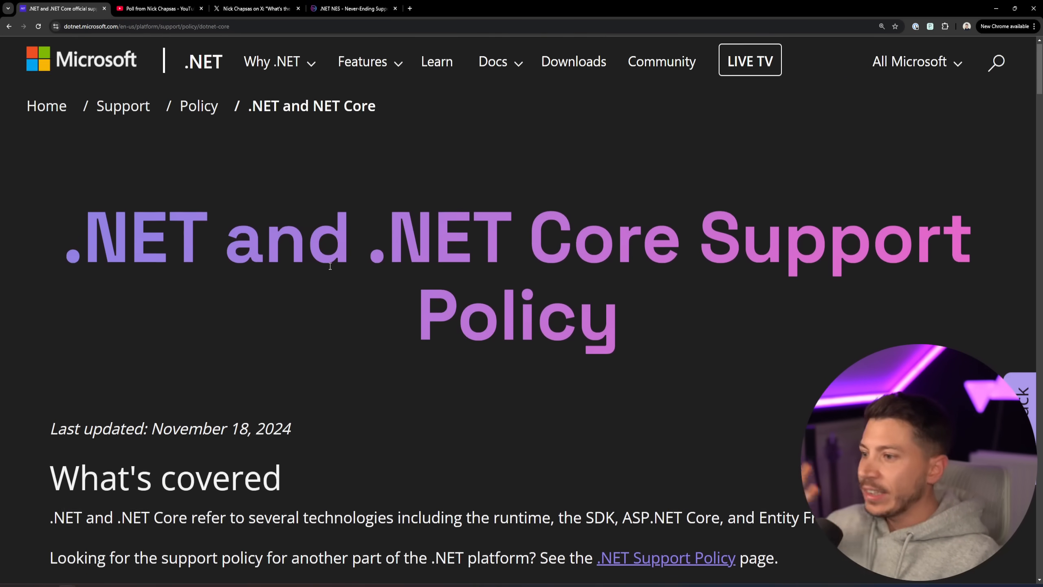
scroll("down", 3)
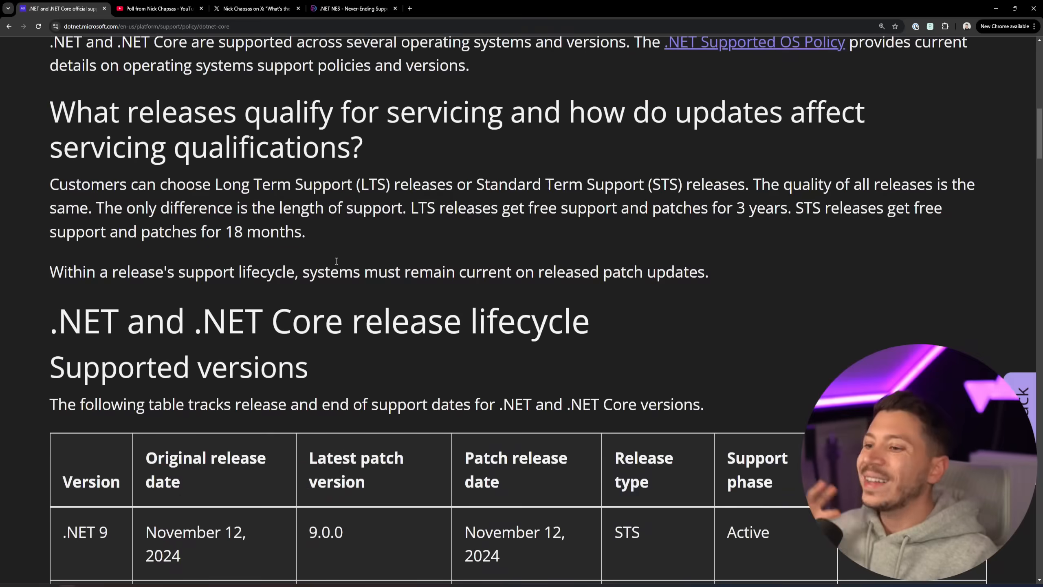
scroll("down", 3)
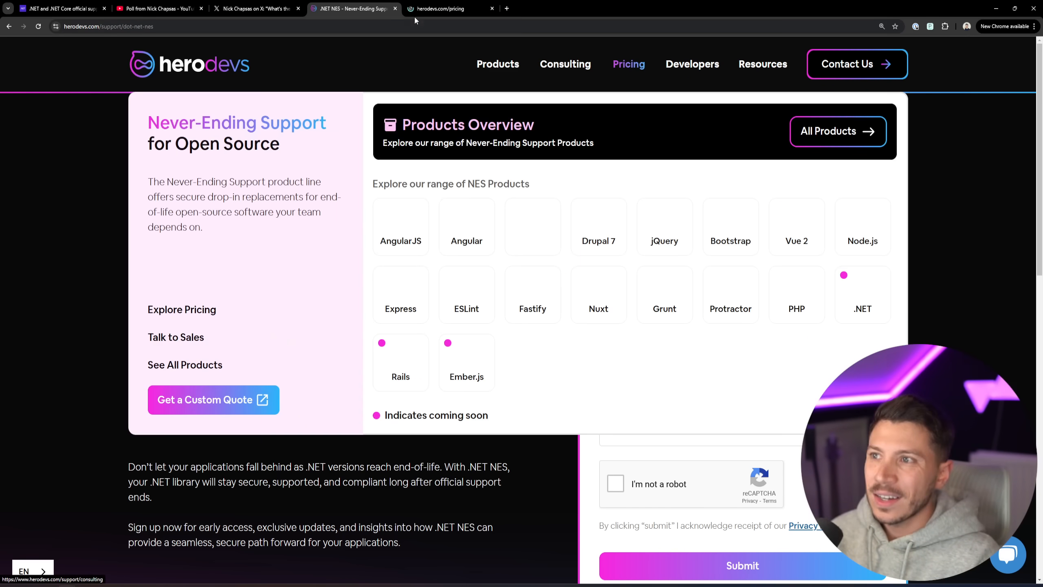
- Add AngularJS Core support to a custom quote from the HeroDevs pricing page
left_click(451, 9)
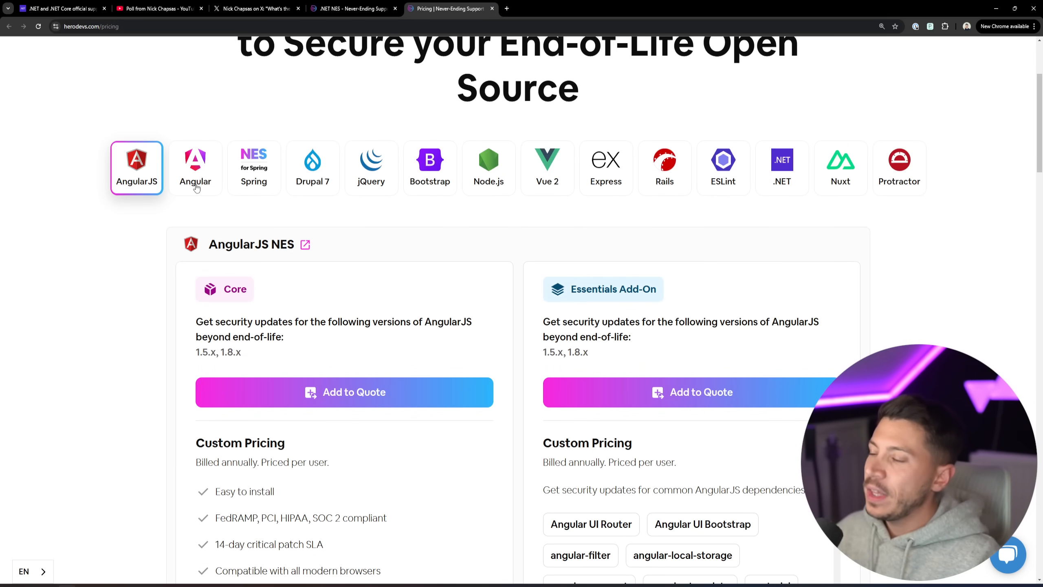
mouse_move(201, 190)
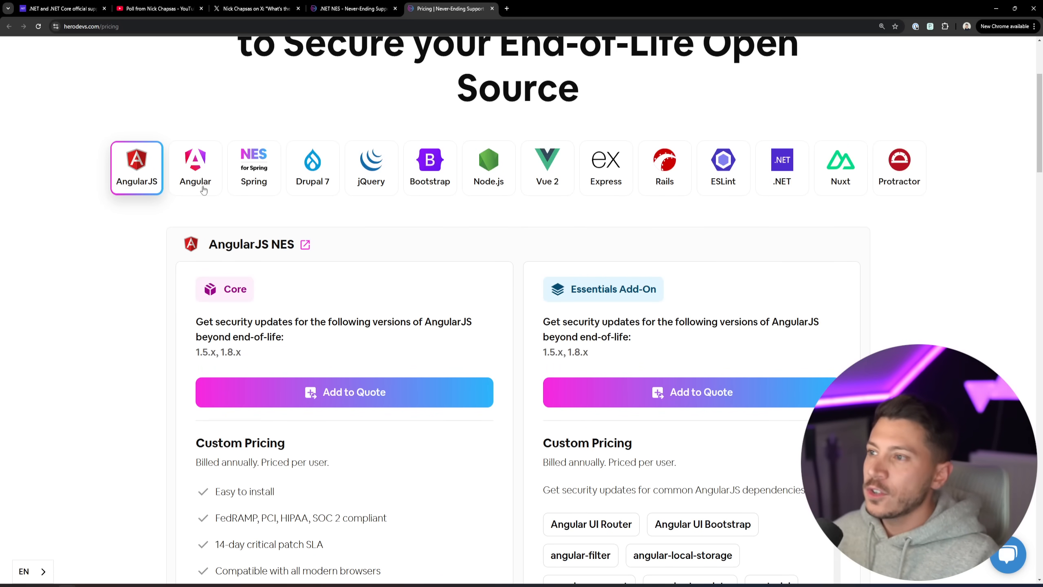
left_click(344, 392)
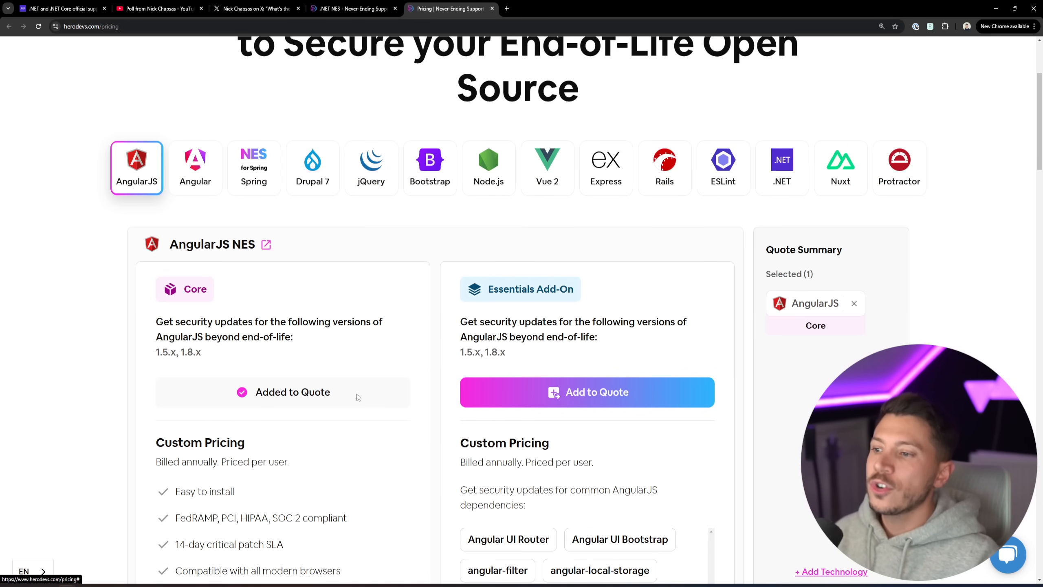
scroll("down", 3)
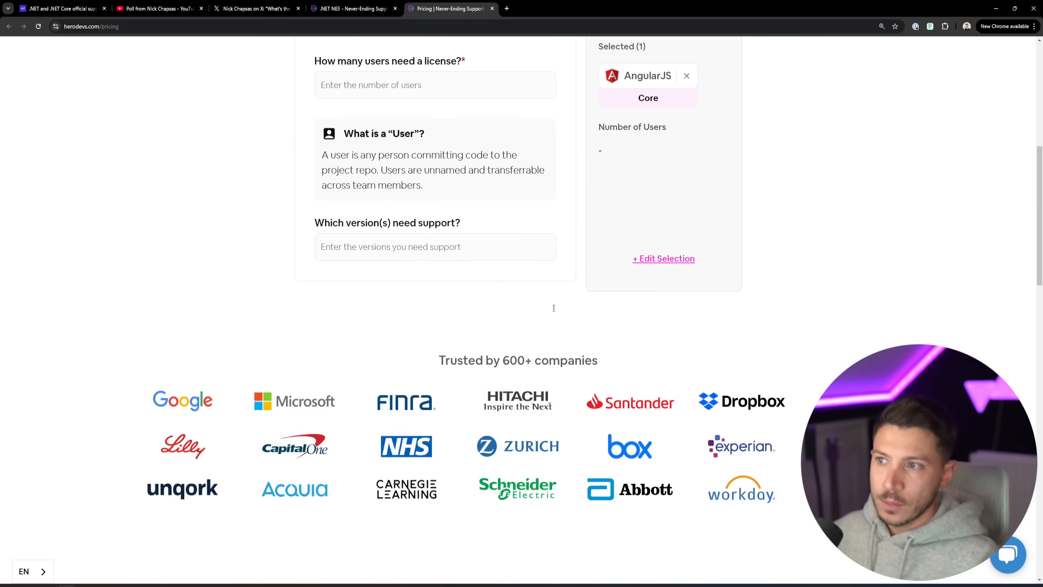
scroll("up", 3)
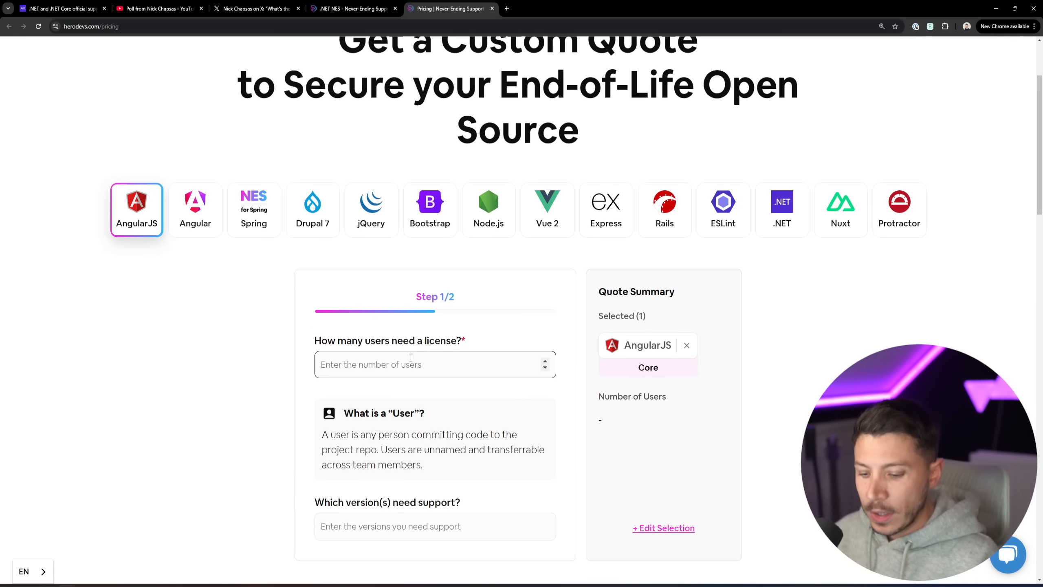
- Enter 5 users and .NET version 2.1, advancing the quote to the contact-details step
type("5")
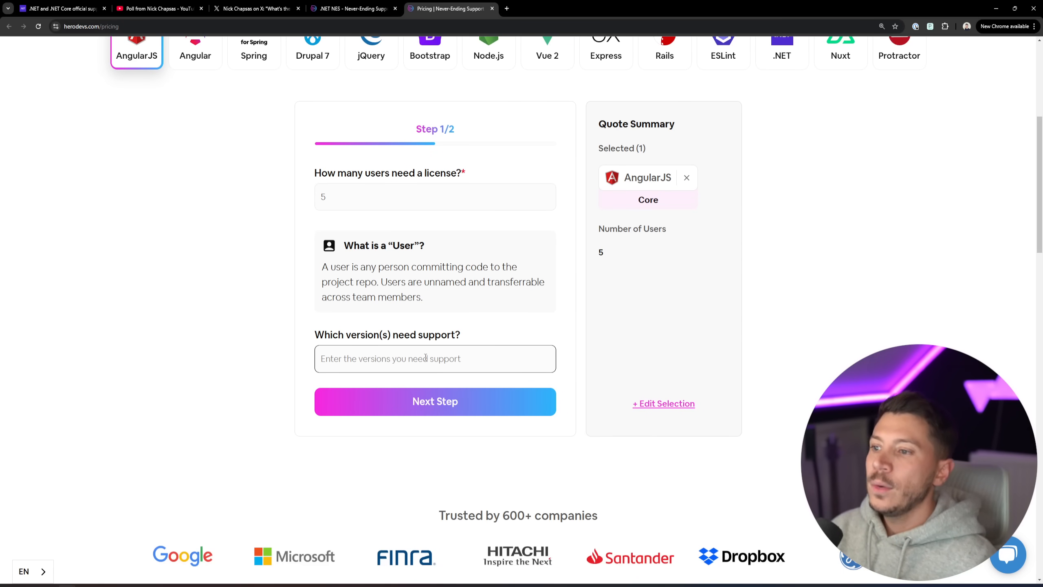
type(".NET")
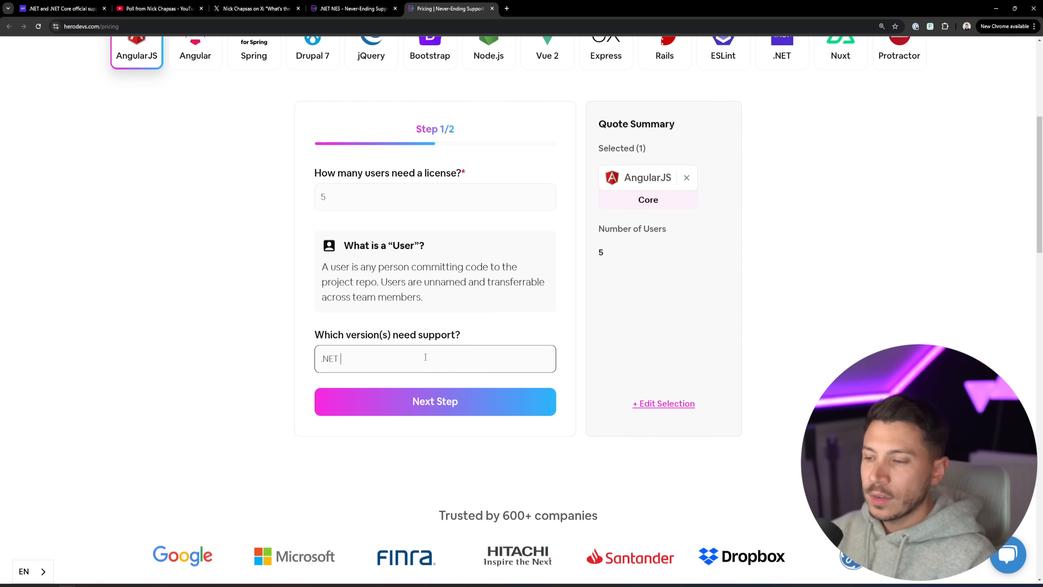
type("2.1")
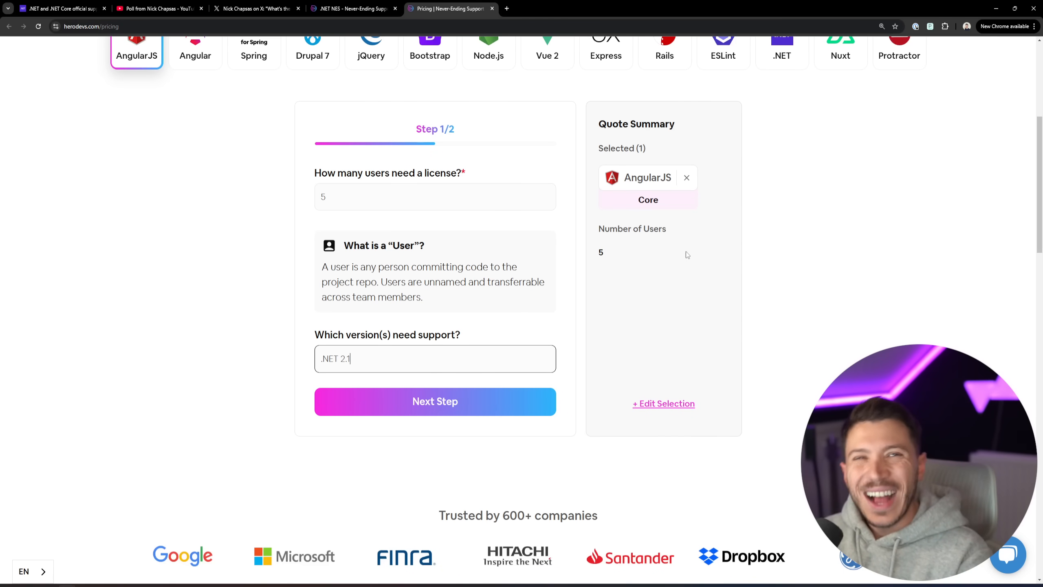
left_click(435, 401)
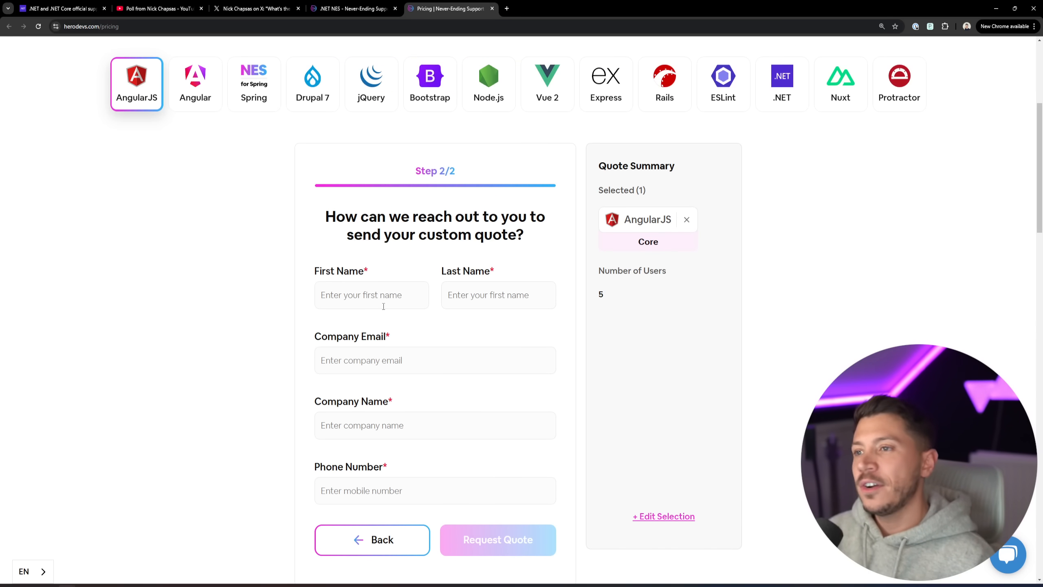
left_click(498, 539)
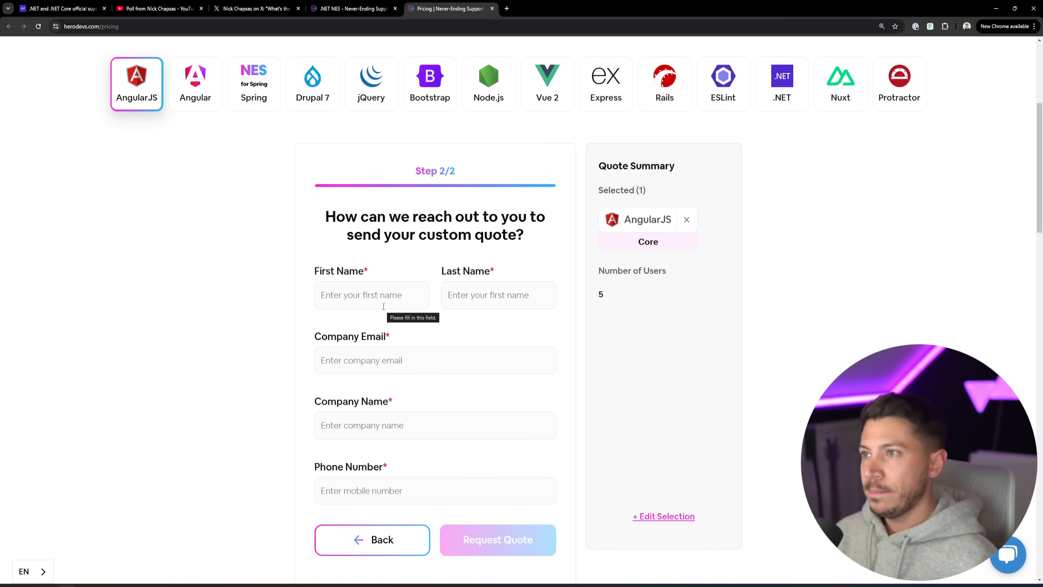
left_click(353, 8)
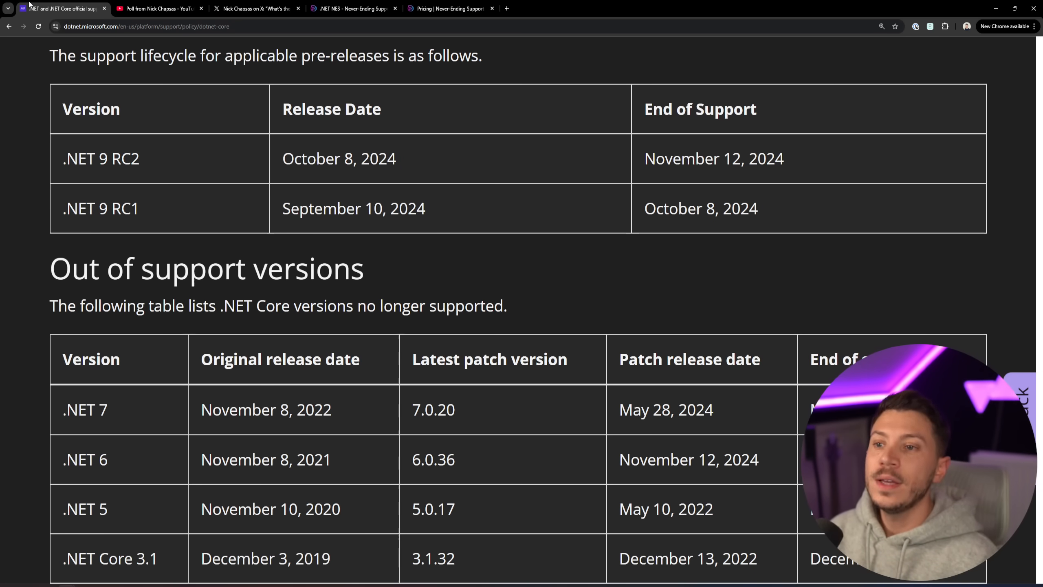
- Scroll the .NET support policy page back to the supported versions table (.NET 9 STS, .NET 8 LTS)
scroll("up", 3)
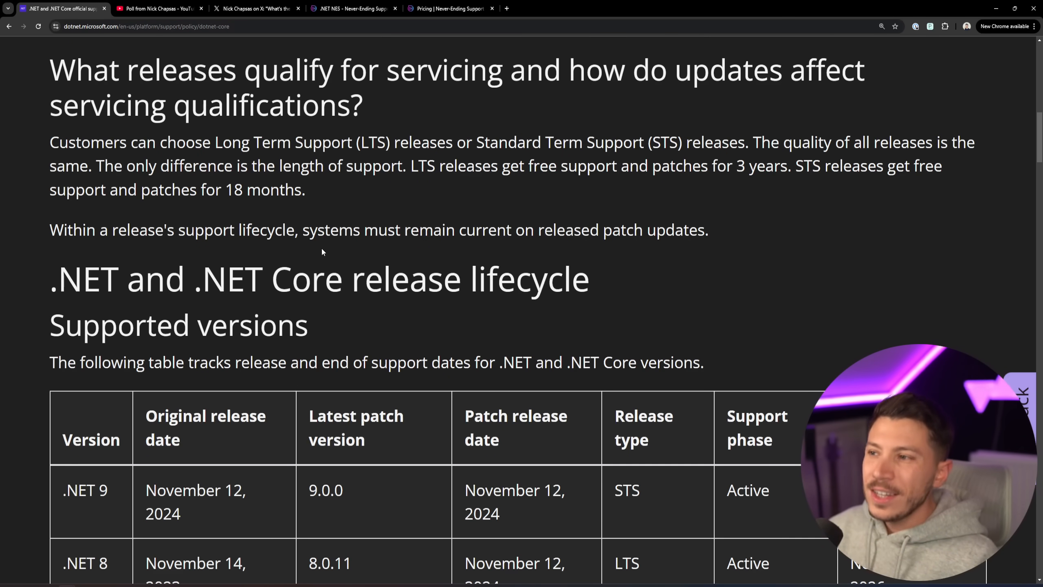
scroll("down", 3)
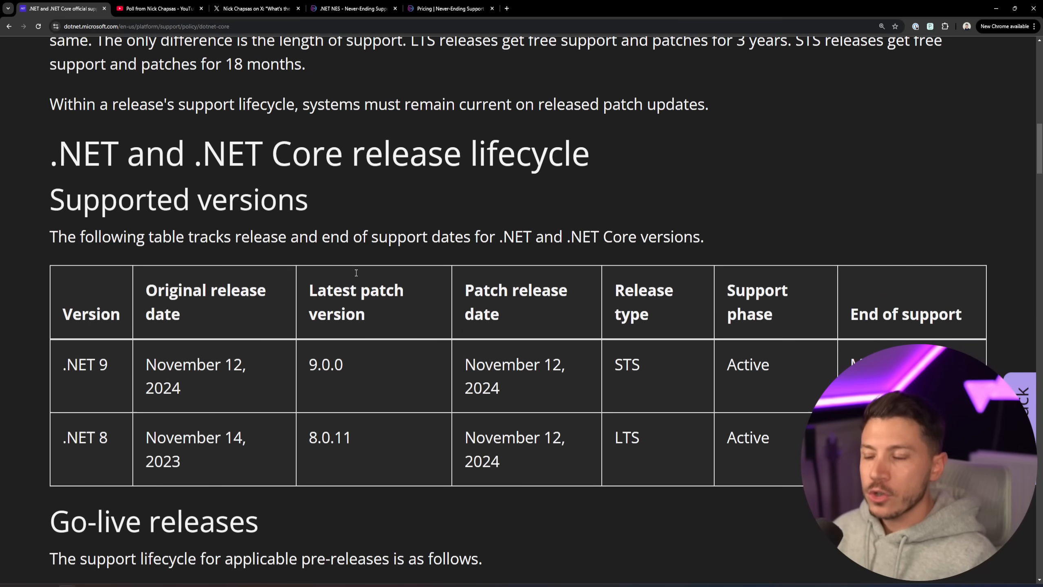